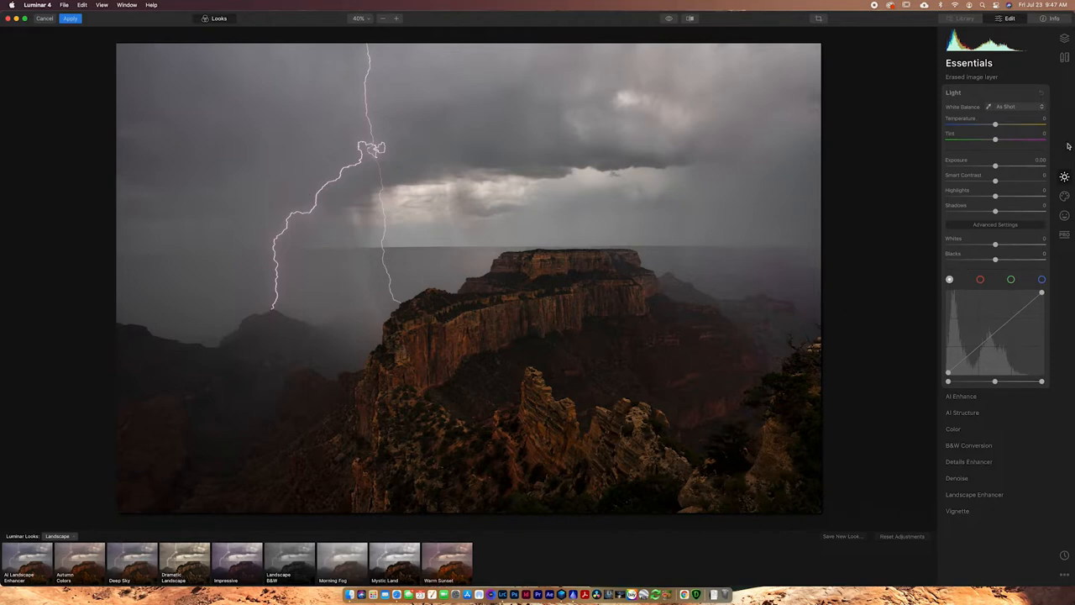
{"action": "mouse_move", "coordinate": [658, 37]}
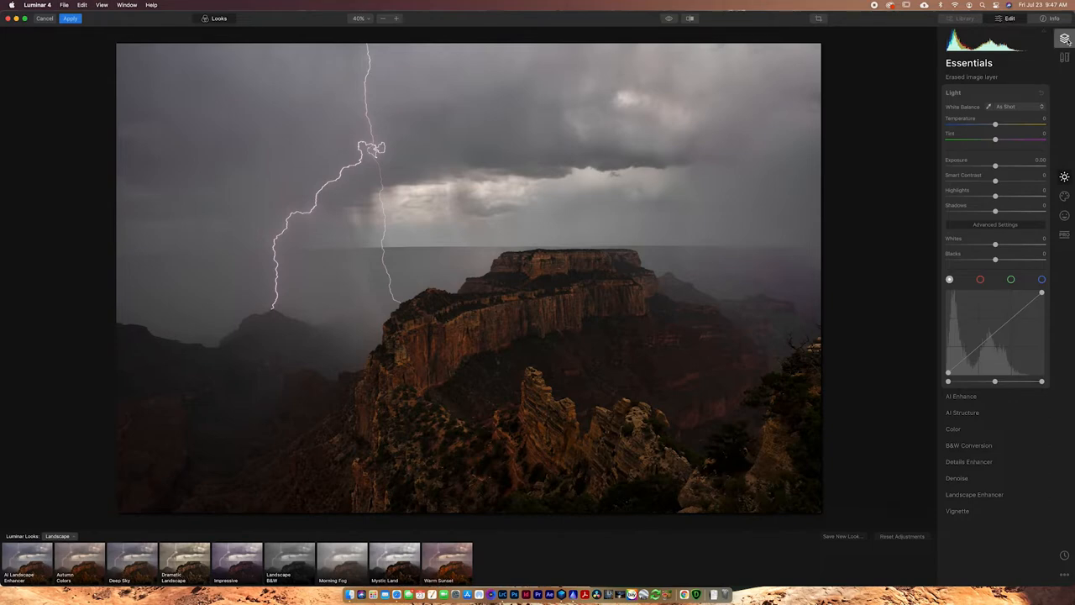
Review the Layers panel and Canvas tools, briefly expanding then collapsing Lens & Geometry
{"action": "left_click", "coordinate": [1066, 38]}
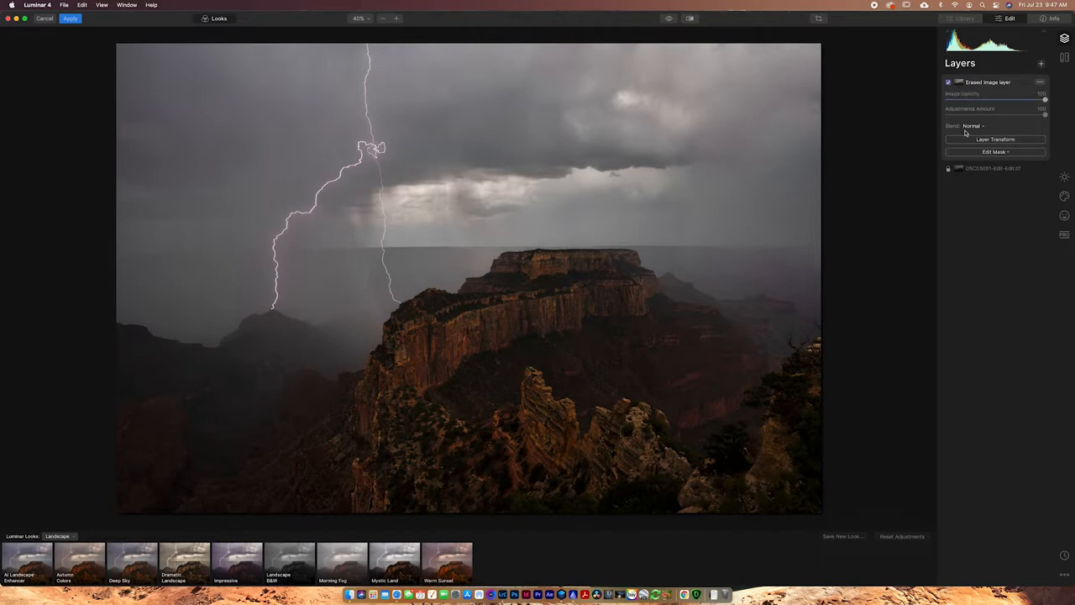
{"action": "left_click", "coordinate": [1063, 57]}
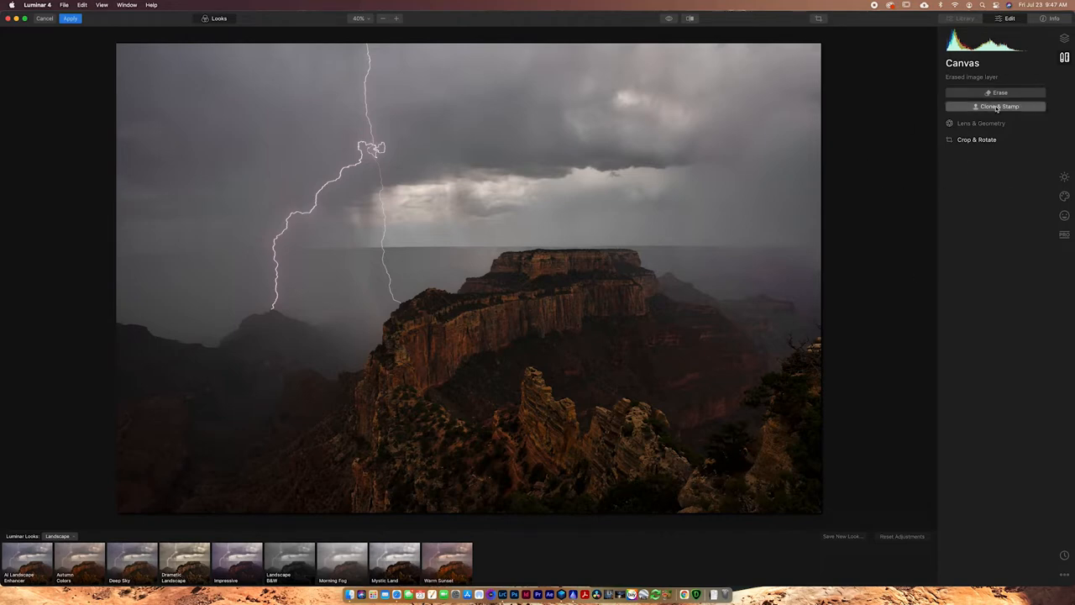
{"action": "left_click", "coordinate": [981, 125]}
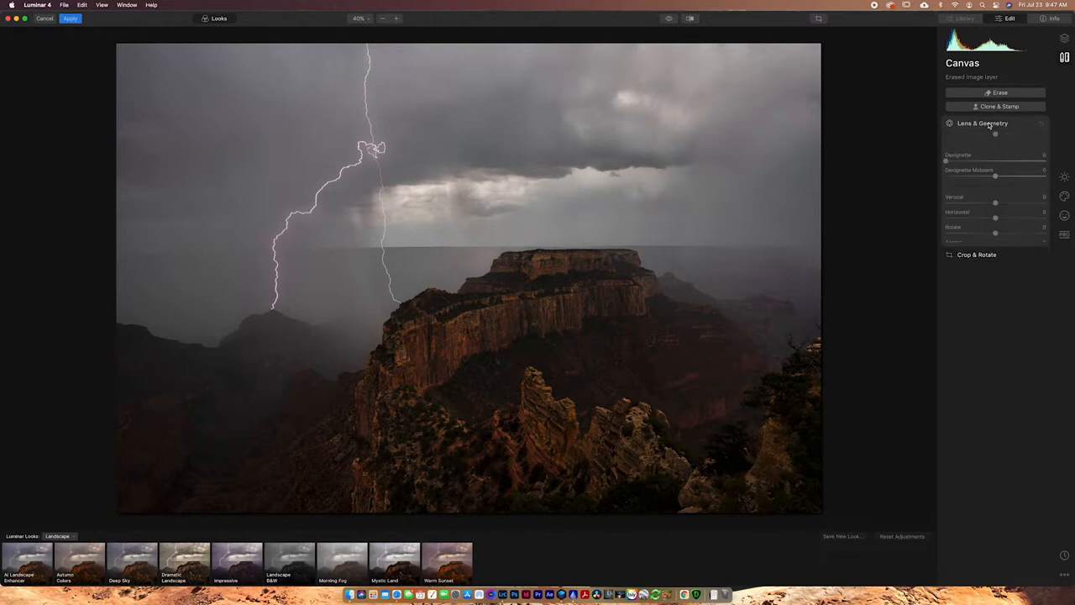
{"action": "left_click", "coordinate": [981, 123]}
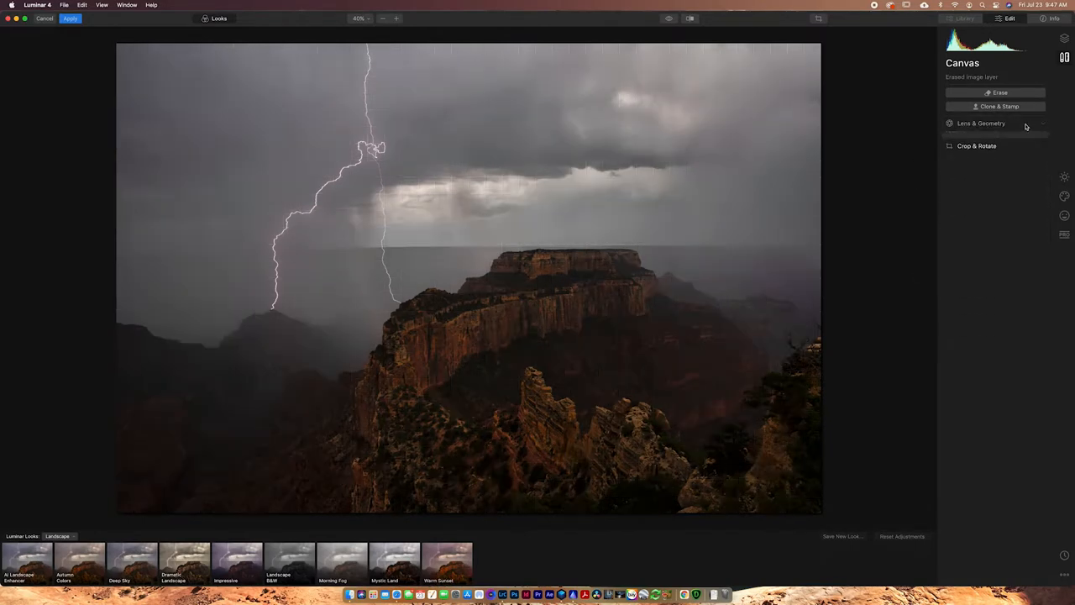
Switch back to the Essentials tools and expand the AI Enhance section
{"action": "left_click", "coordinate": [1063, 178]}
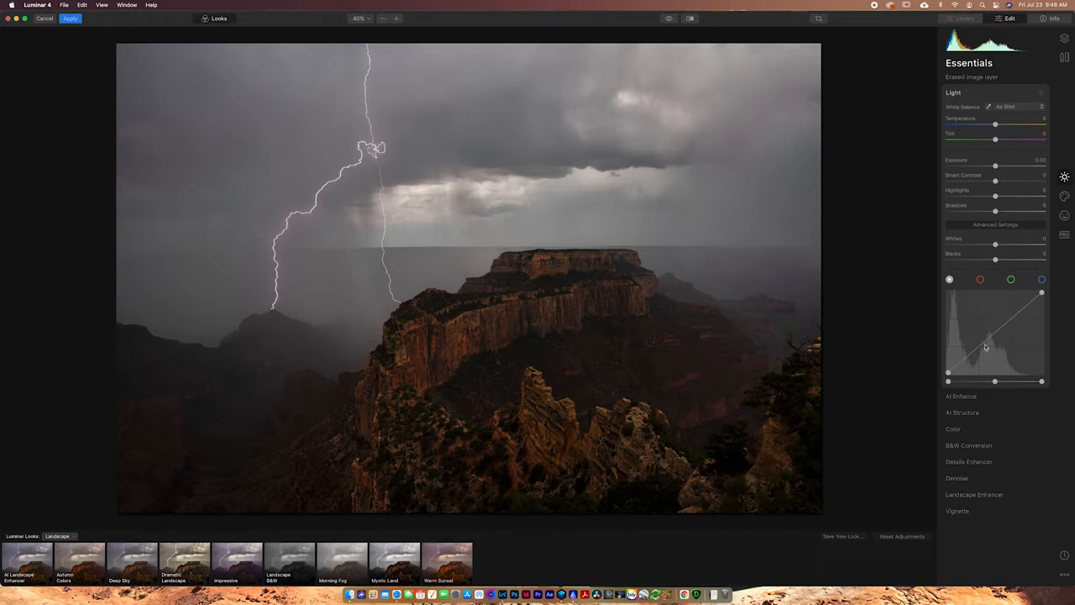
{"action": "mouse_move", "coordinate": [1011, 326]}
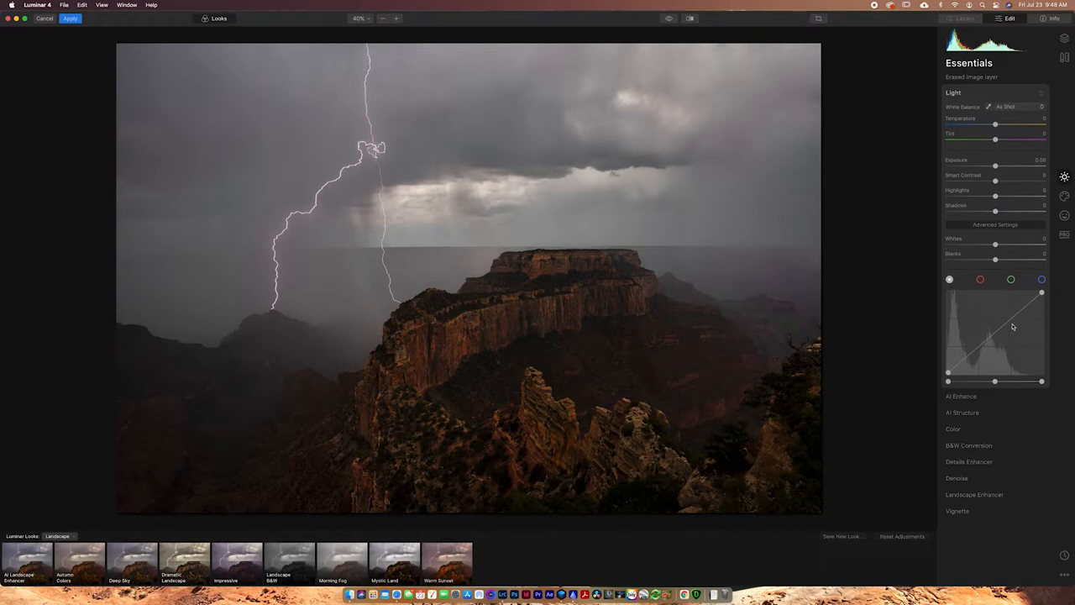
{"action": "left_click", "coordinate": [961, 396]}
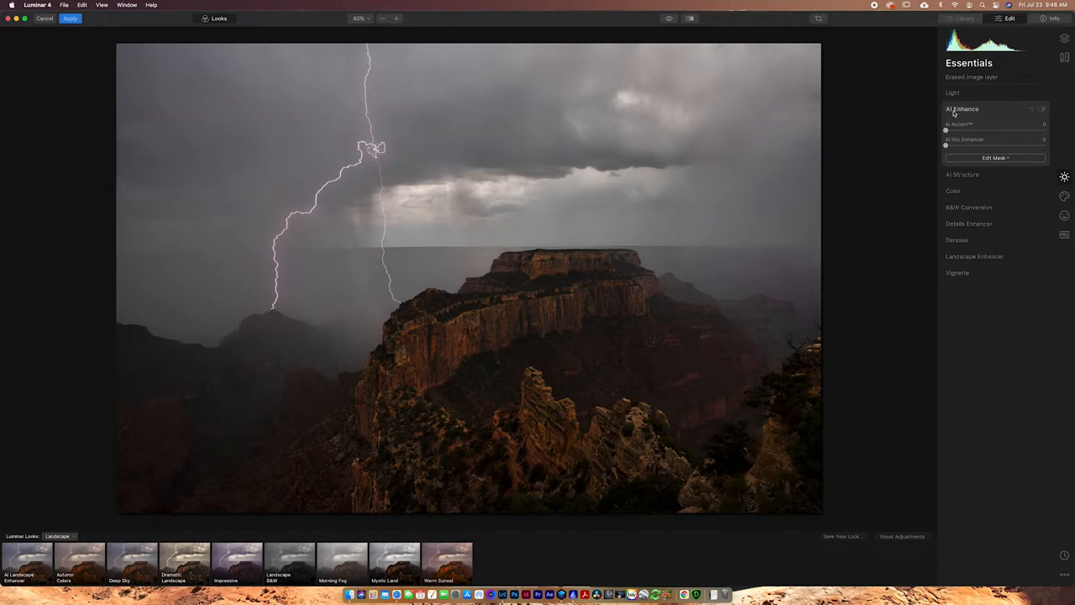
Raise AI Accent and AI Sky Enhancer, then fine-tune both amounts by eye
{"action": "left_click_drag", "start_coordinate": [946, 131], "coordinate": [974, 131]}
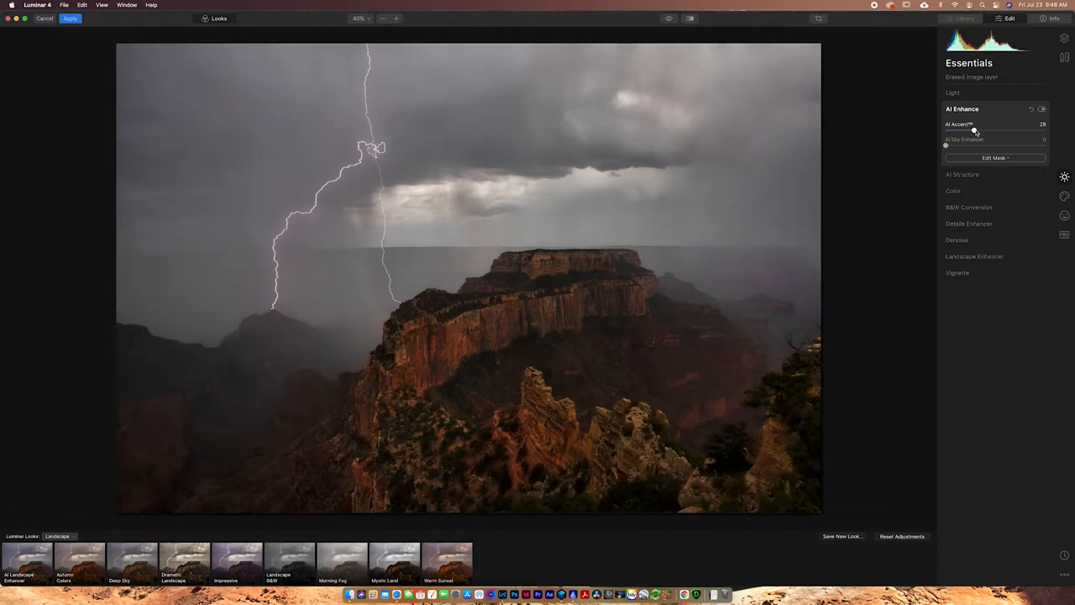
{"action": "left_click_drag", "start_coordinate": [999, 131], "coordinate": [958, 131]}
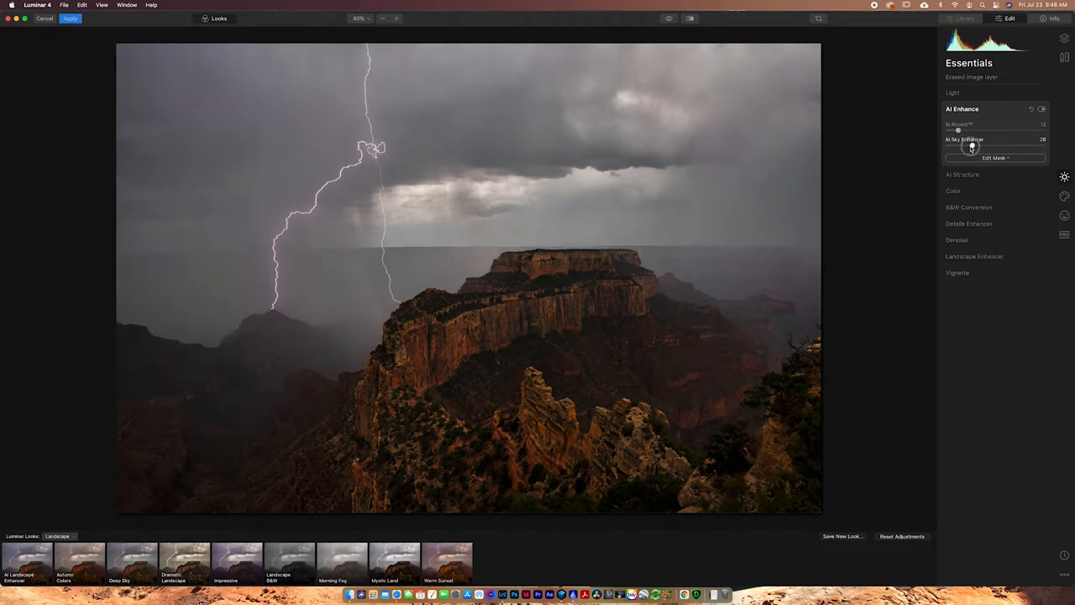
{"action": "left_click_drag", "start_coordinate": [971, 146], "coordinate": [1023, 146]}
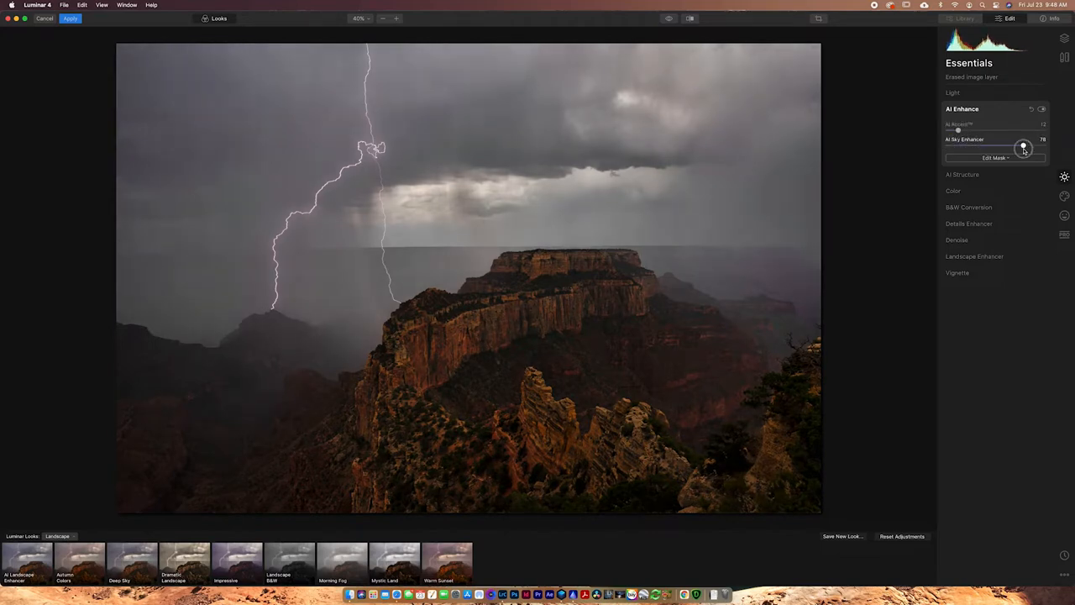
{"action": "left_click_drag", "start_coordinate": [1023, 148], "coordinate": [971, 148]}
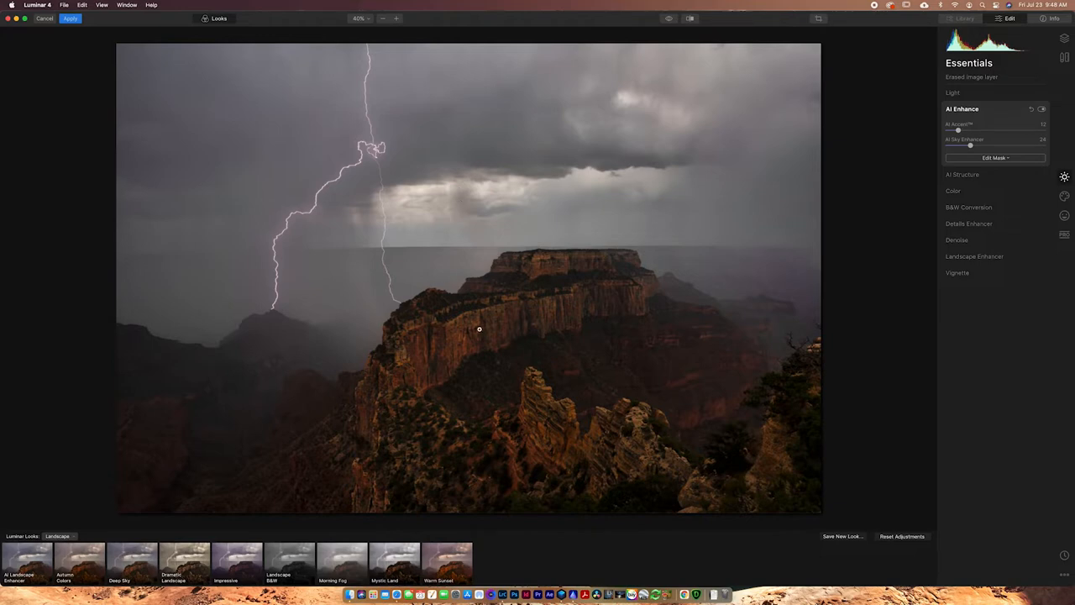
{"action": "mouse_move", "coordinate": [719, 258]}
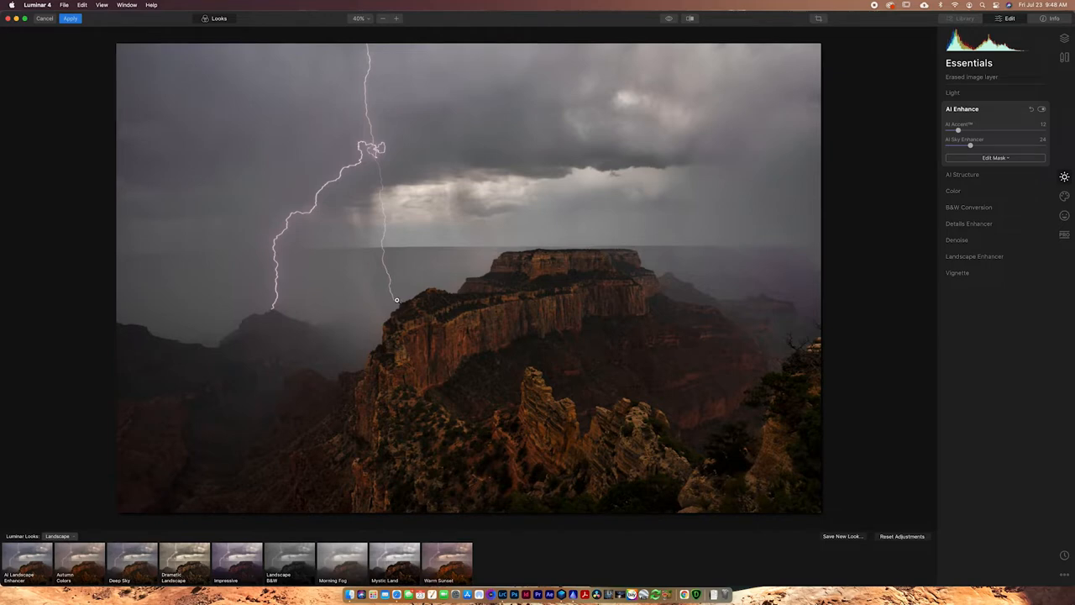
{"action": "mouse_move", "coordinate": [914, 168]}
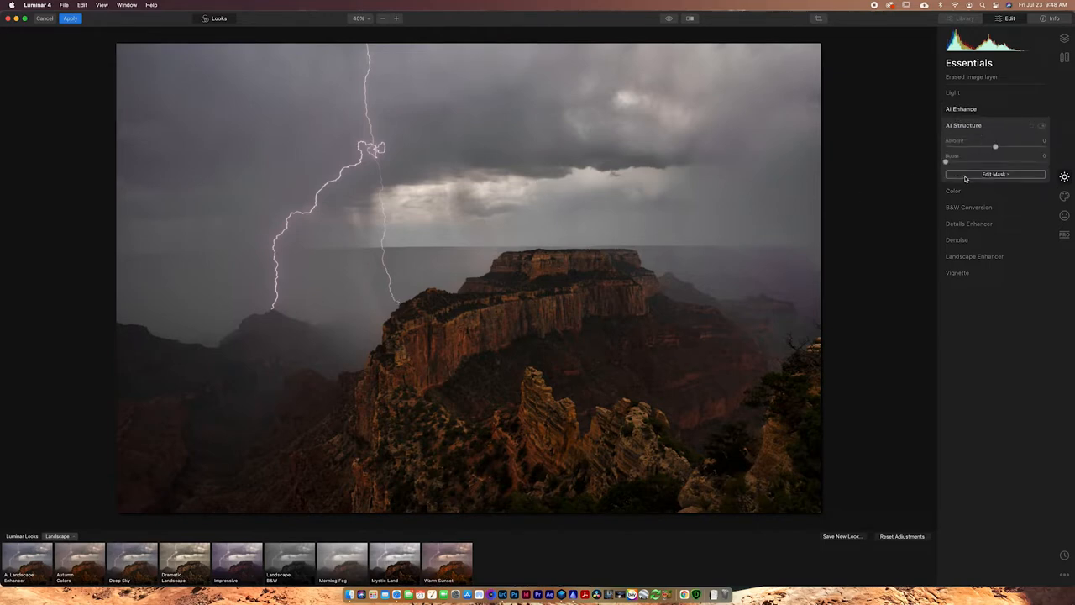
Settle AI Structure at a moderate amount after previewing strong detail, checking and dismissing its mask options
{"action": "left_click_drag", "start_coordinate": [995, 145], "coordinate": [1027, 145]}
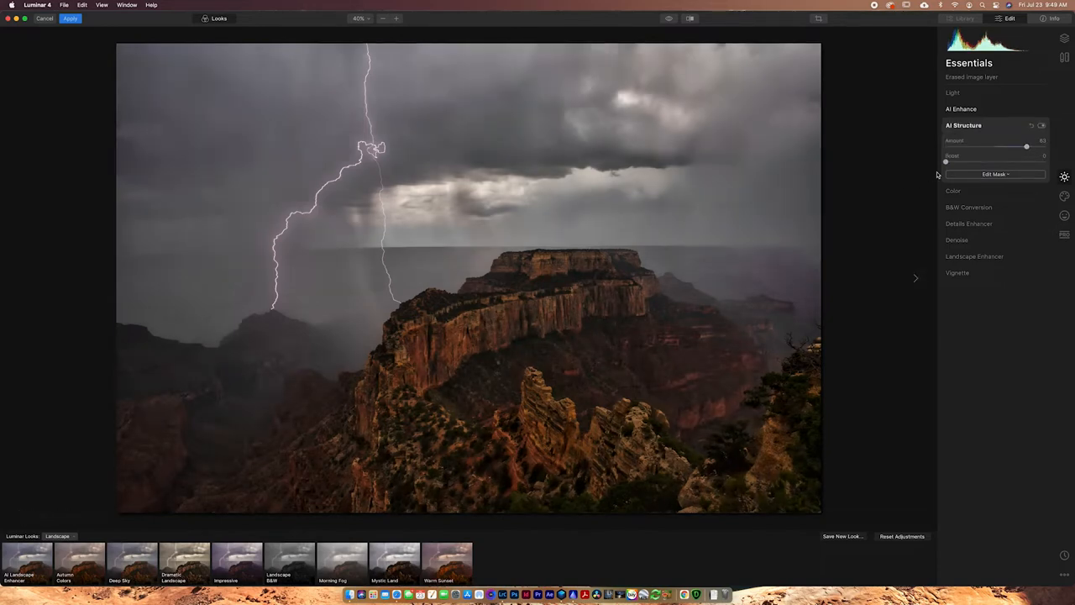
{"action": "left_click_drag", "start_coordinate": [1027, 146], "coordinate": [998, 146]}
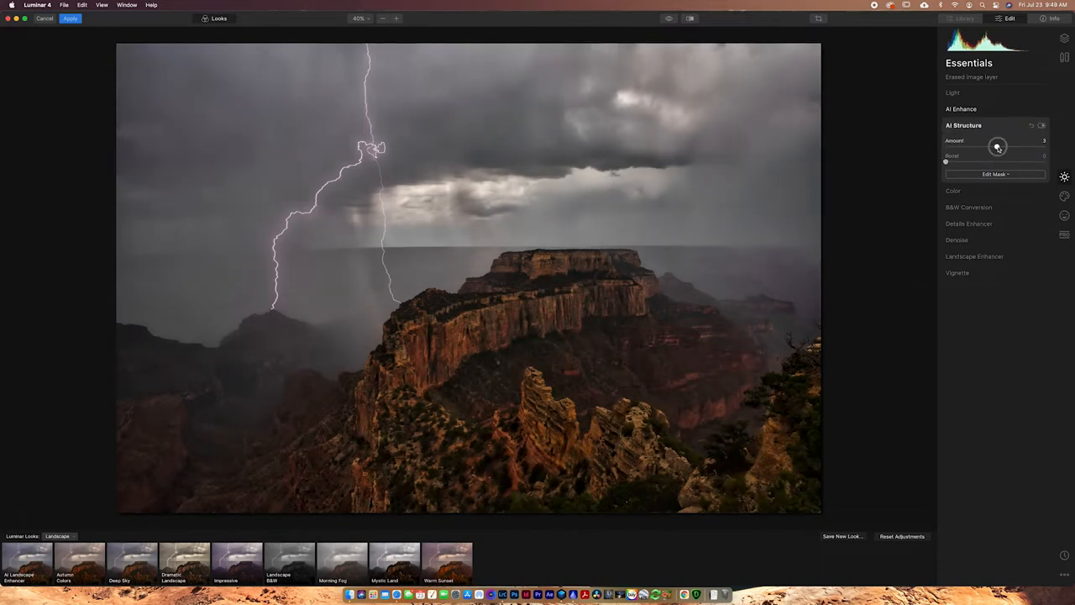
{"action": "left_click_drag", "start_coordinate": [998, 141], "coordinate": [944, 141]}
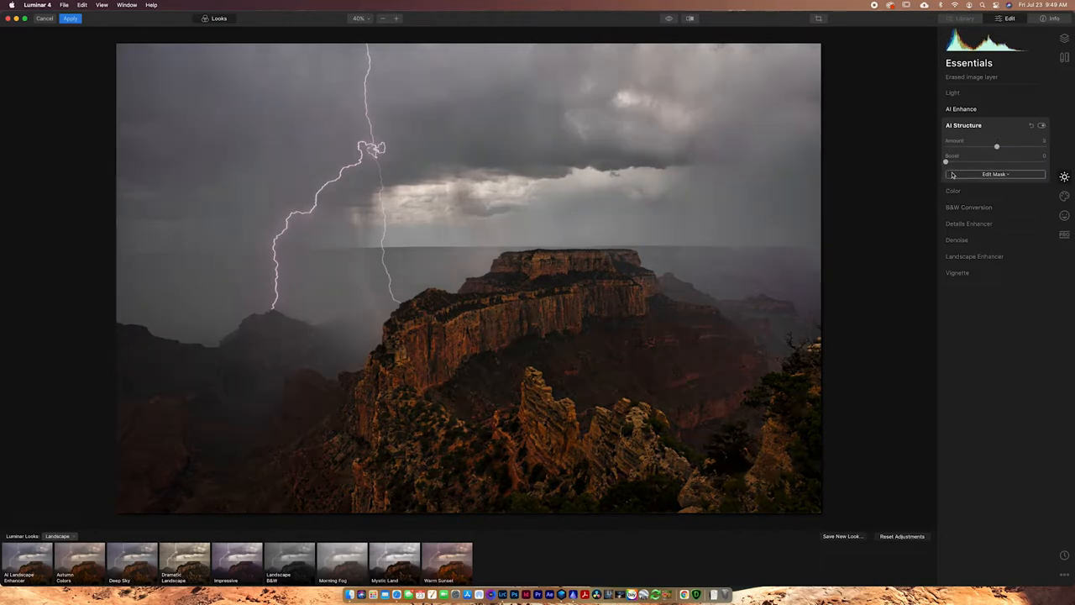
{"action": "left_click", "coordinate": [994, 173]}
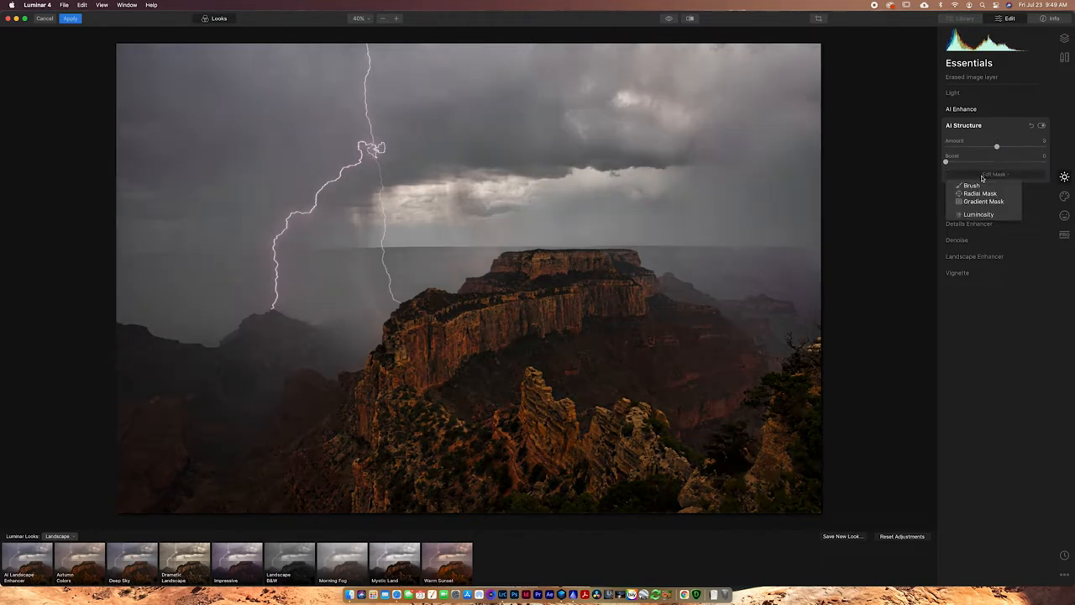
{"action": "left_click", "coordinate": [638, 262]}
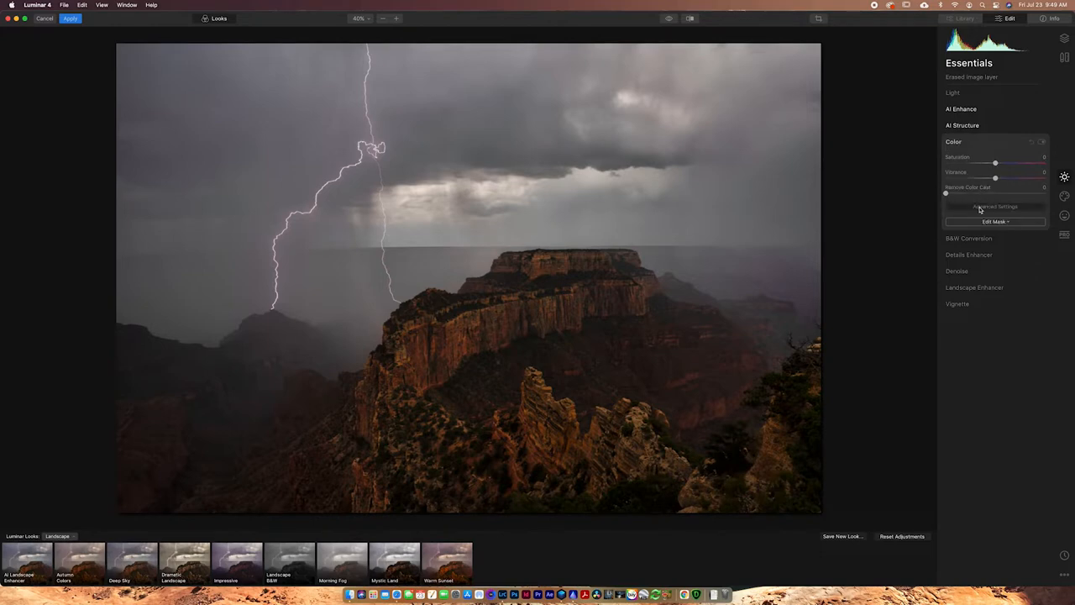
Show Color's advanced settings and try Remove Color Cast up high, then dial it back down
{"action": "left_click", "coordinate": [994, 205]}
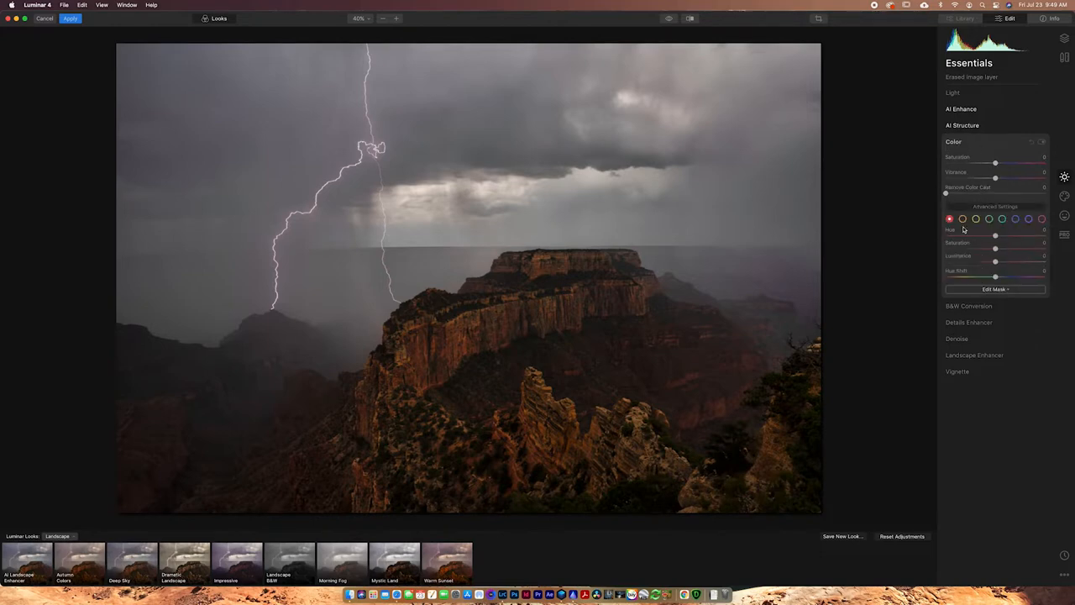
{"action": "left_click_drag", "start_coordinate": [944, 193], "coordinate": [971, 194]}
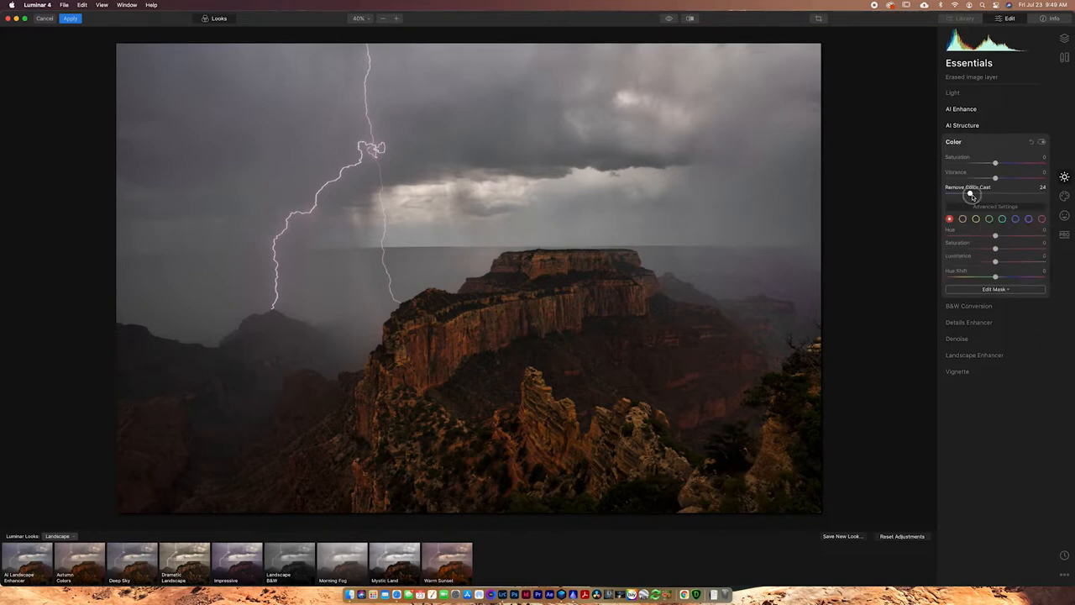
{"action": "left_click_drag", "start_coordinate": [971, 195], "coordinate": [966, 194]}
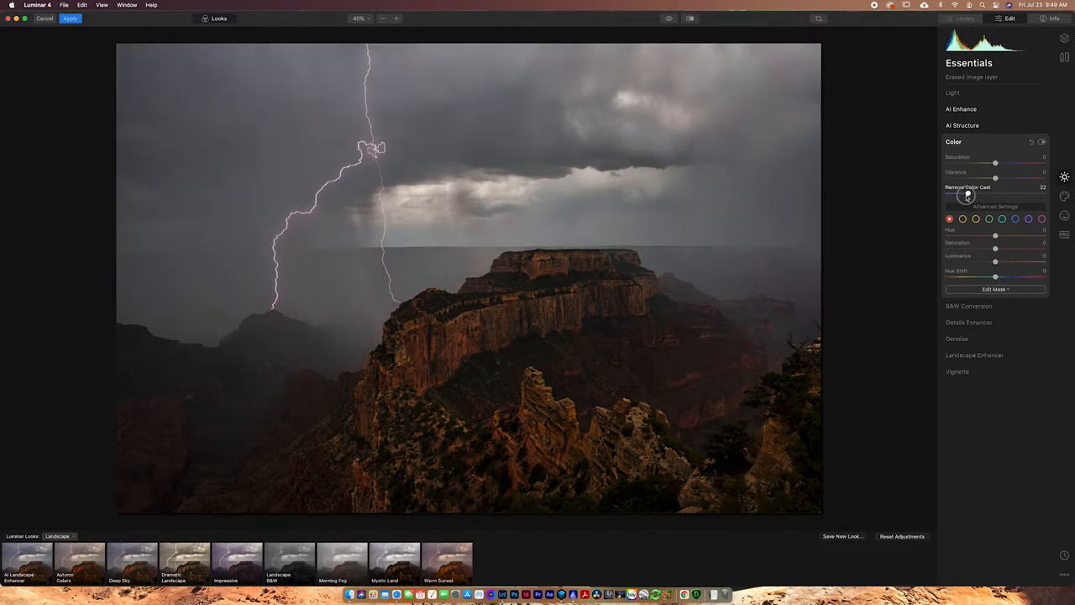
{"action": "left_click_drag", "start_coordinate": [966, 193], "coordinate": [1012, 193]}
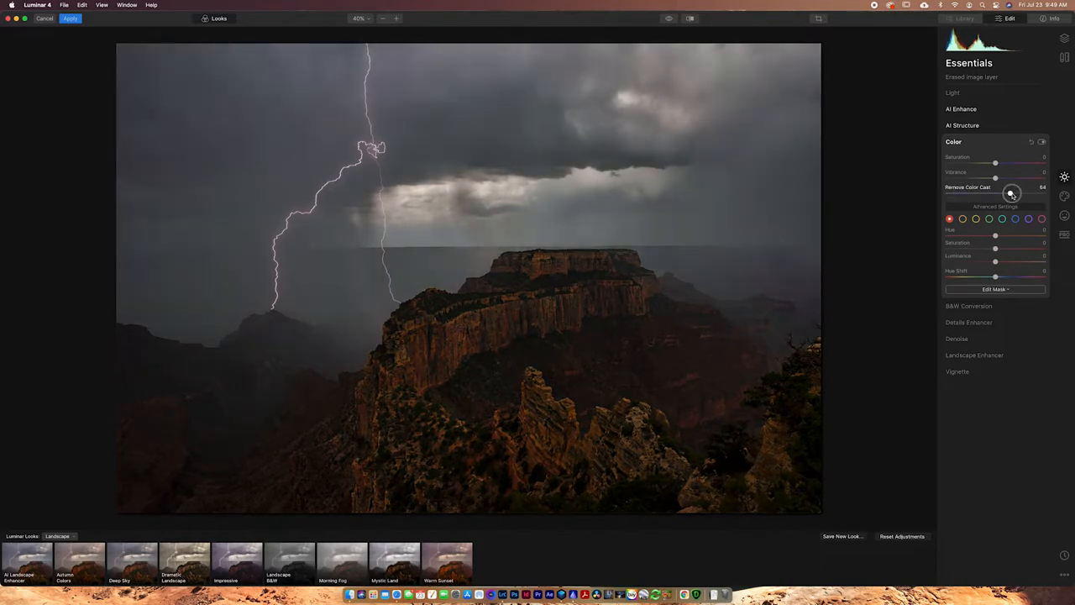
{"action": "left_click_drag", "start_coordinate": [1011, 193], "coordinate": [1045, 193]}
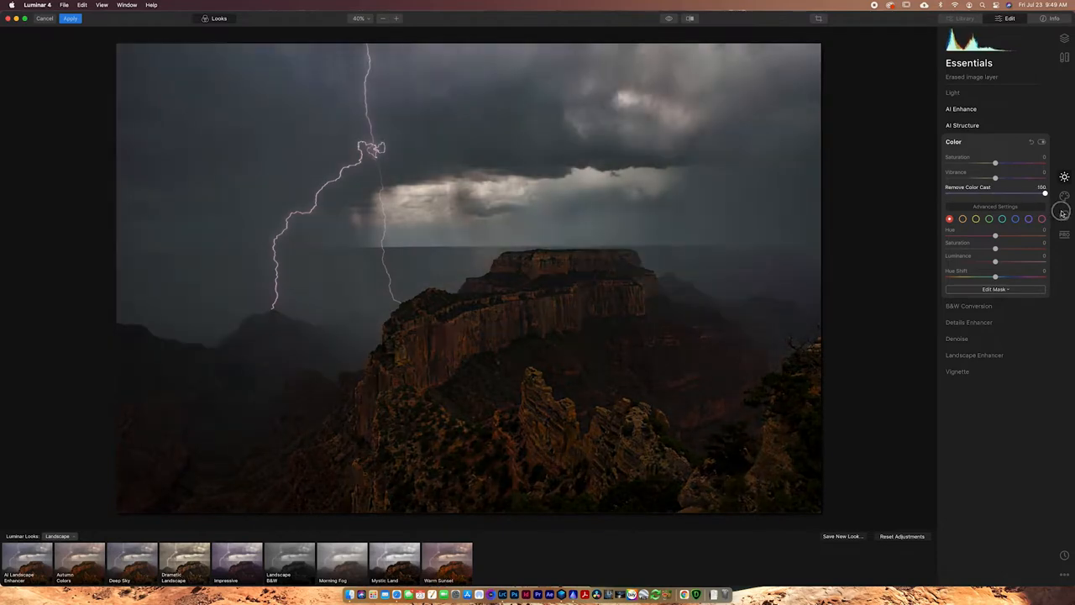
{"action": "left_click_drag", "start_coordinate": [1045, 193], "coordinate": [946, 193]}
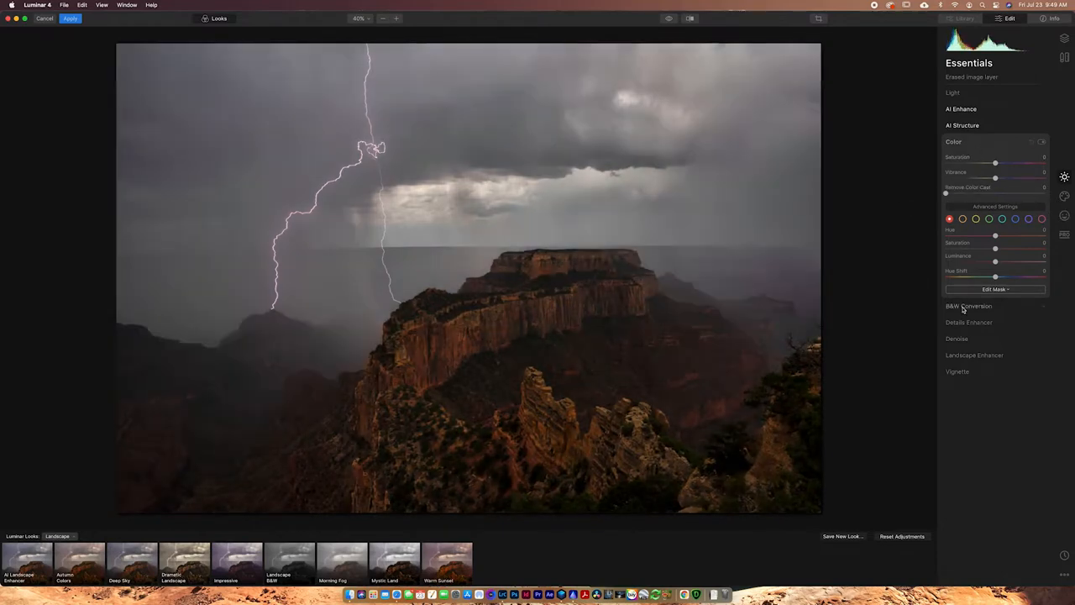
In Details Enhancer, raise Small, Medium and Large Details slightly, then fine-tune the medium amount
{"action": "left_click", "coordinate": [955, 142]}
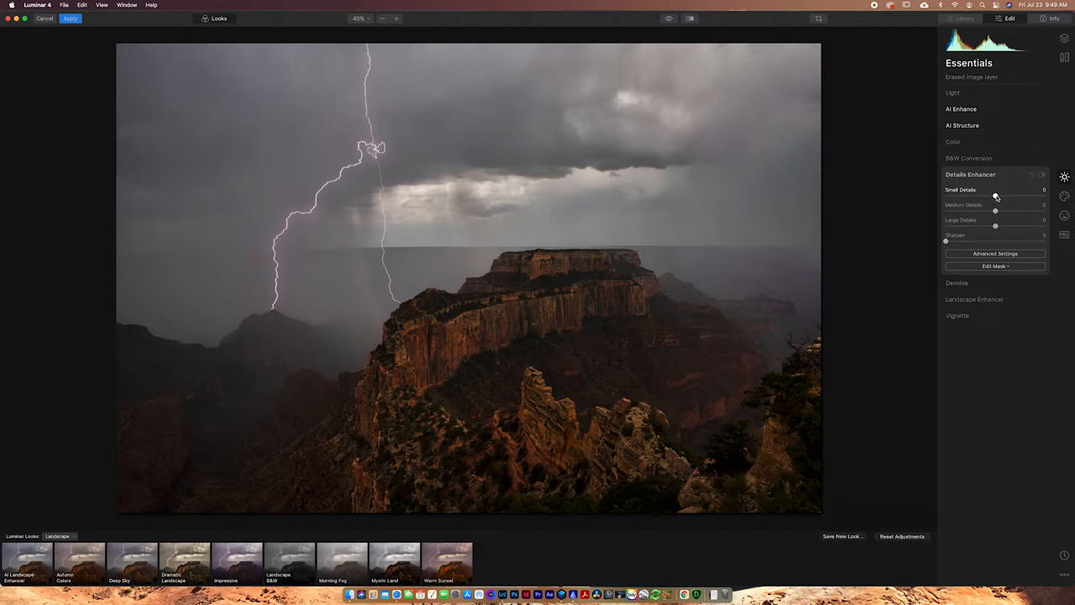
{"action": "left_click_drag", "start_coordinate": [995, 195], "coordinate": [1018, 195]}
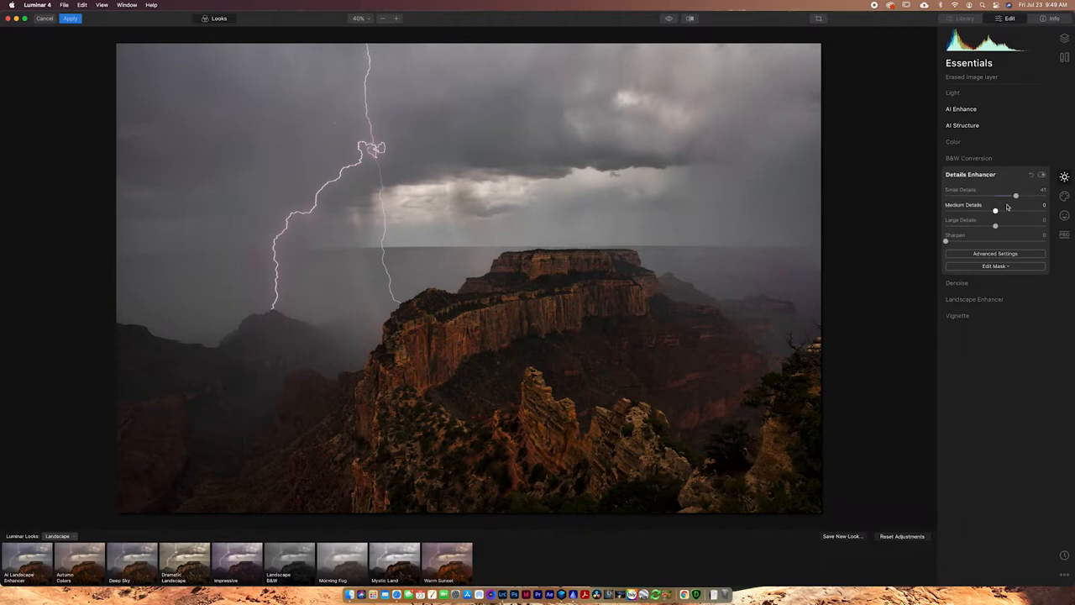
{"action": "left_click_drag", "start_coordinate": [995, 208], "coordinate": [1008, 208]}
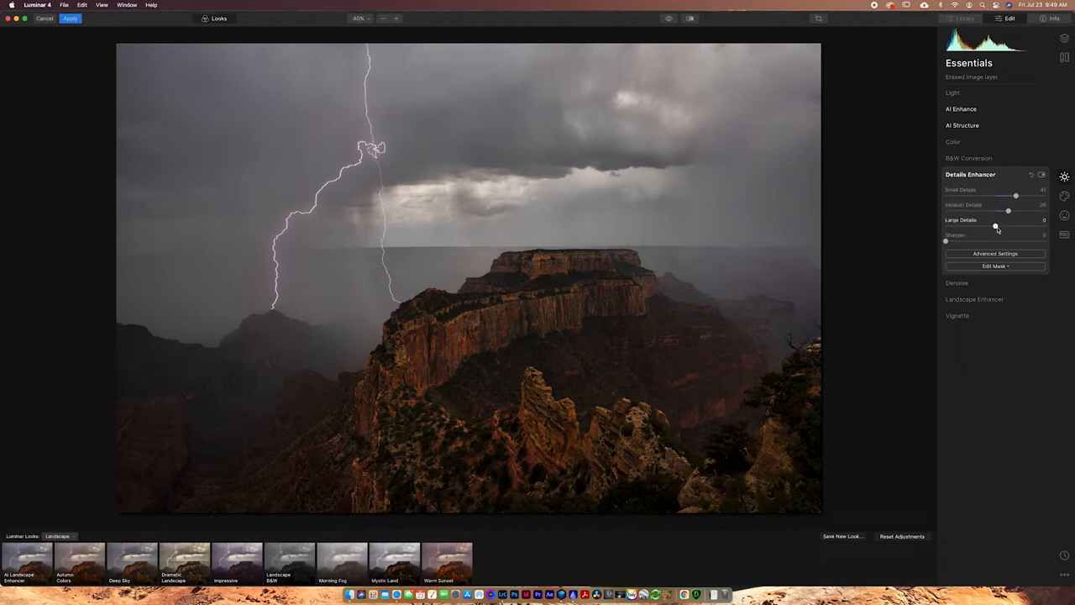
{"action": "left_click_drag", "start_coordinate": [996, 225], "coordinate": [1008, 225]}
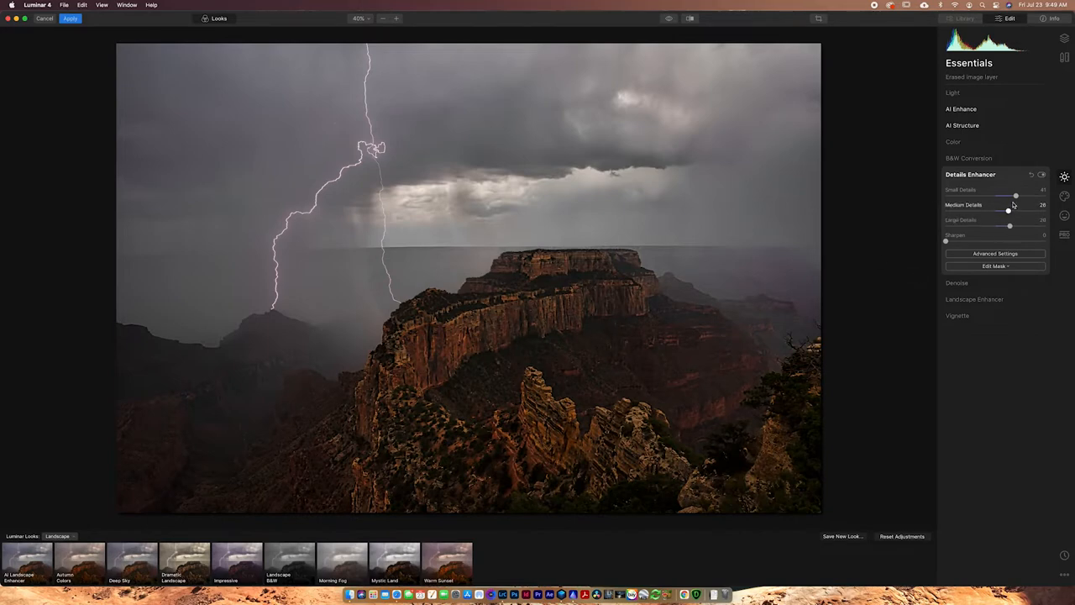
{"action": "left_click_drag", "start_coordinate": [1015, 195], "coordinate": [1001, 195]}
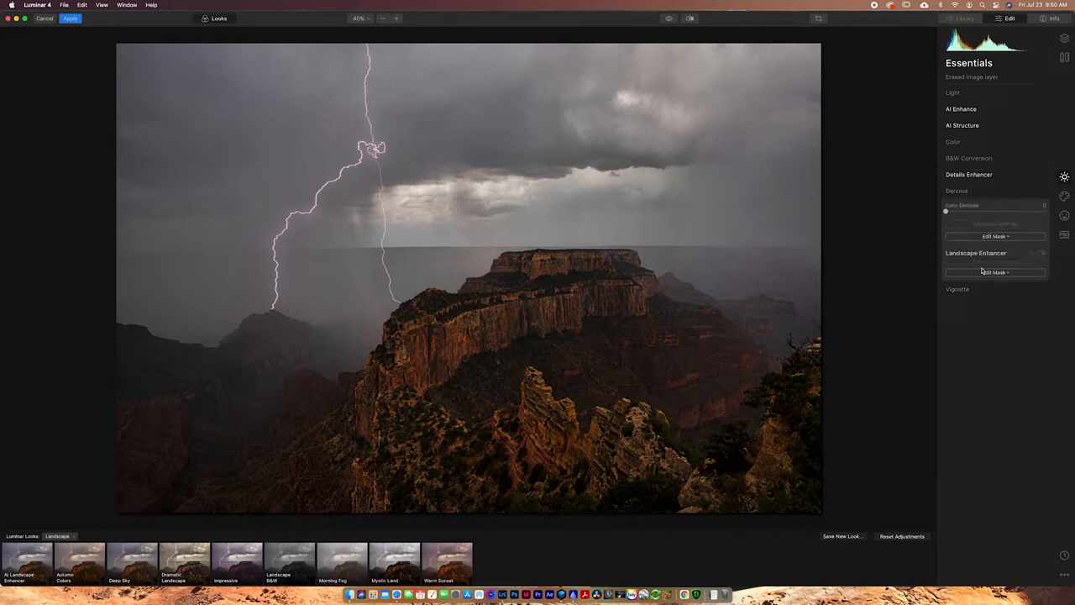
Add a vignette, adjusting its Amount to darken the edges and tweaking its Size
{"action": "left_click", "coordinate": [976, 252]}
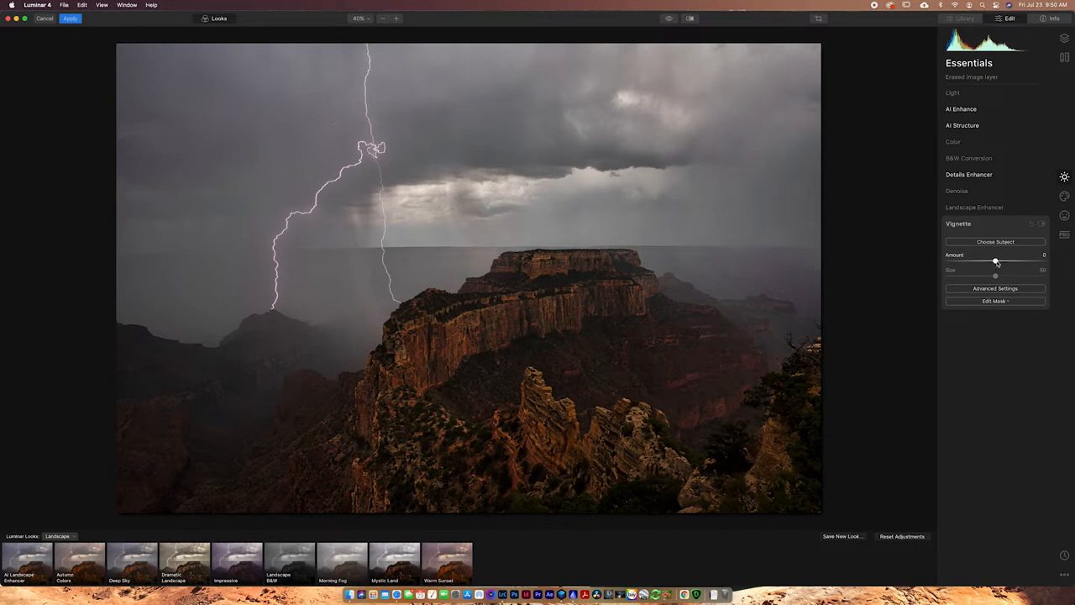
{"action": "left_click_drag", "start_coordinate": [995, 262], "coordinate": [985, 262]}
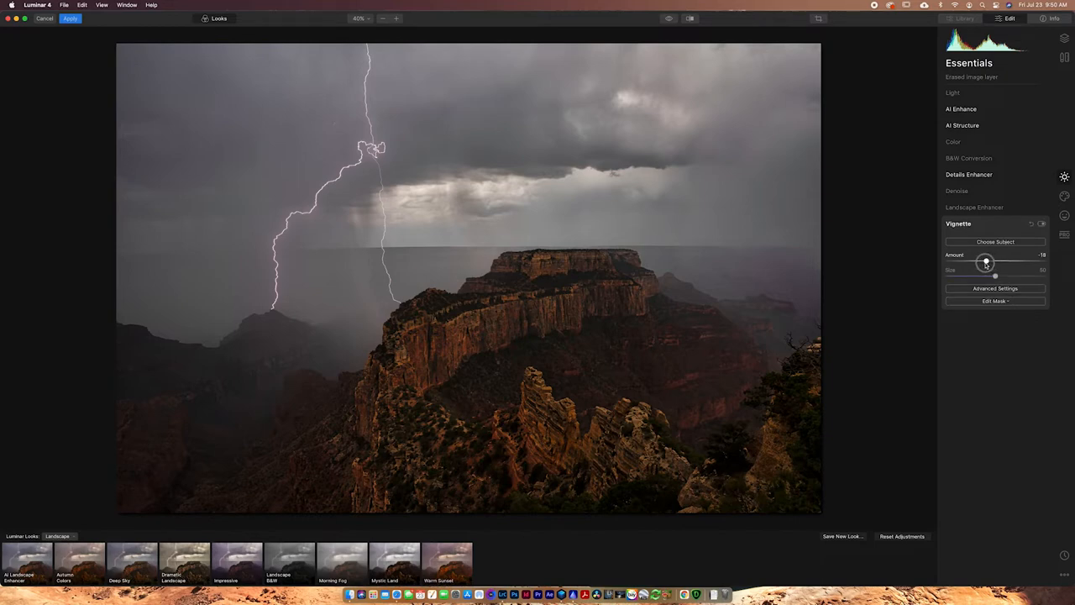
{"action": "left_click_drag", "start_coordinate": [986, 262], "coordinate": [981, 263]}
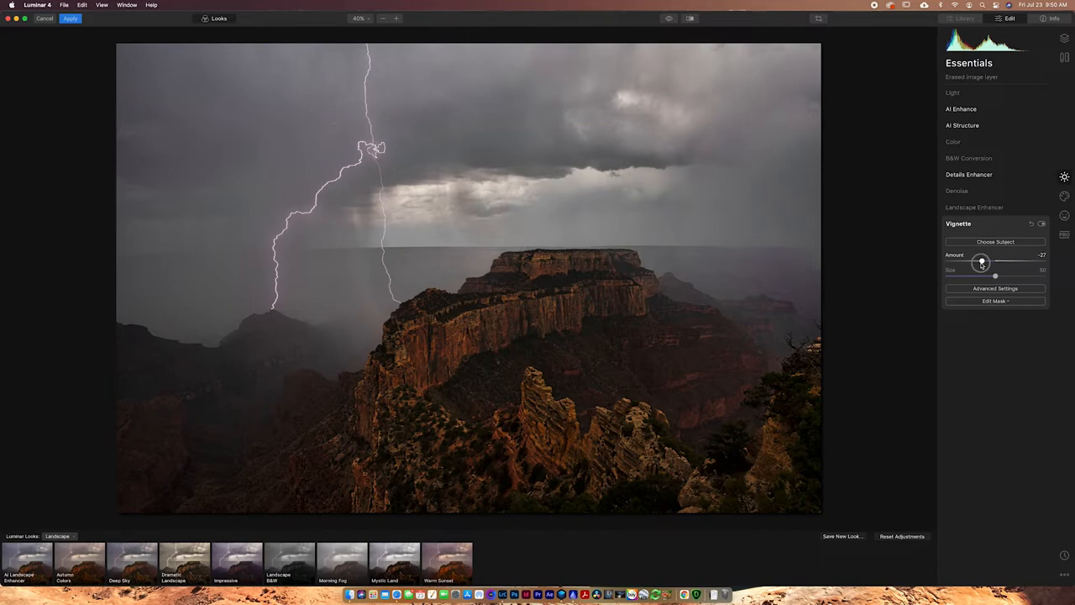
{"action": "left_click_drag", "start_coordinate": [981, 262], "coordinate": [971, 262]}
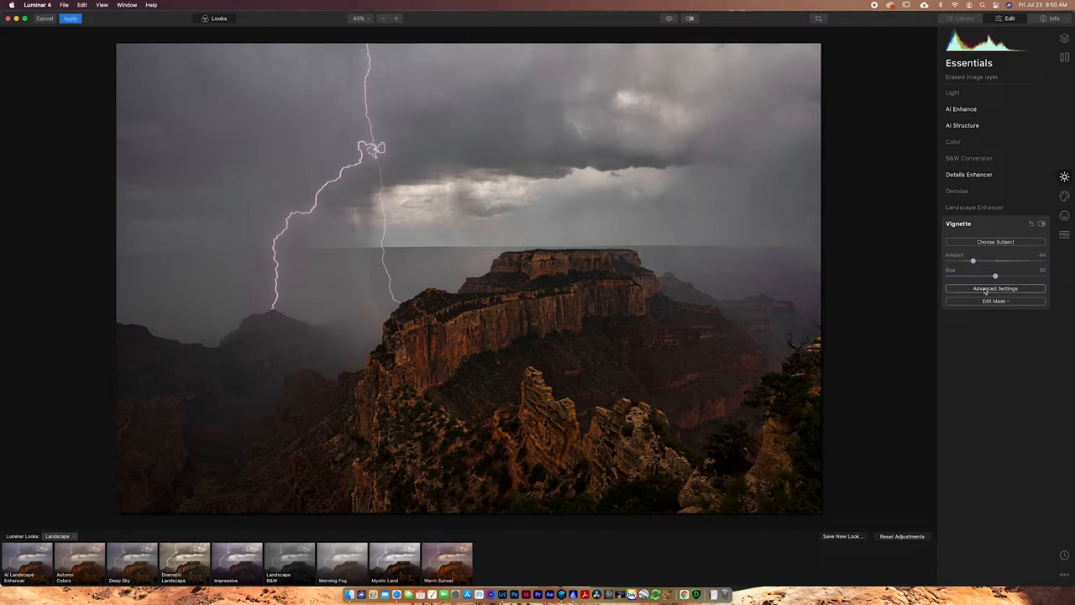
{"action": "left_click_drag", "start_coordinate": [994, 275], "coordinate": [995, 276]}
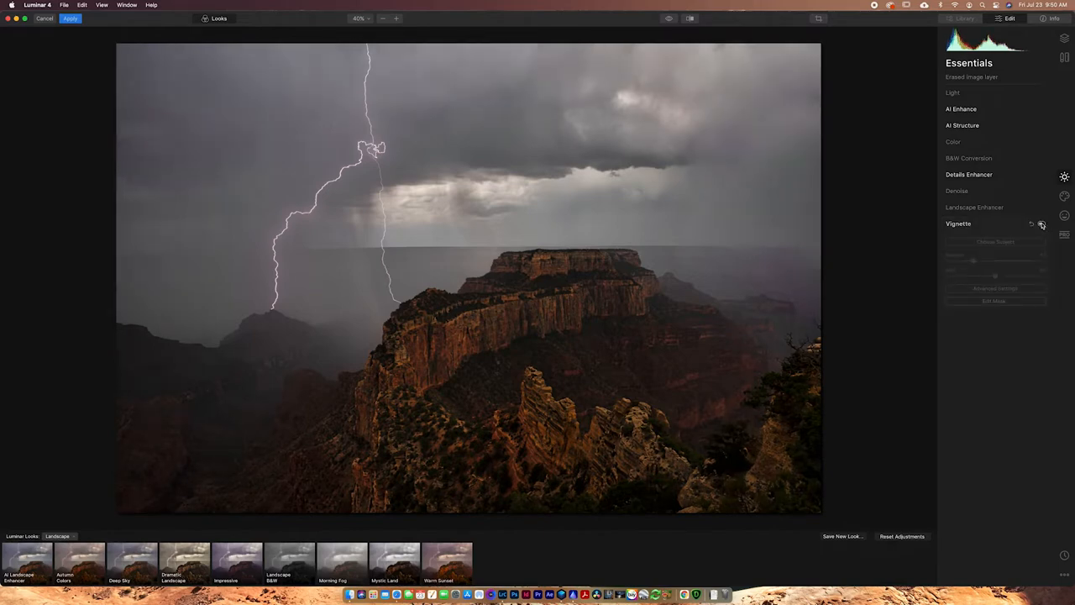
Compare with and without the vignette, then place its centre on the canyon scene
{"action": "left_click", "coordinate": [1041, 223]}
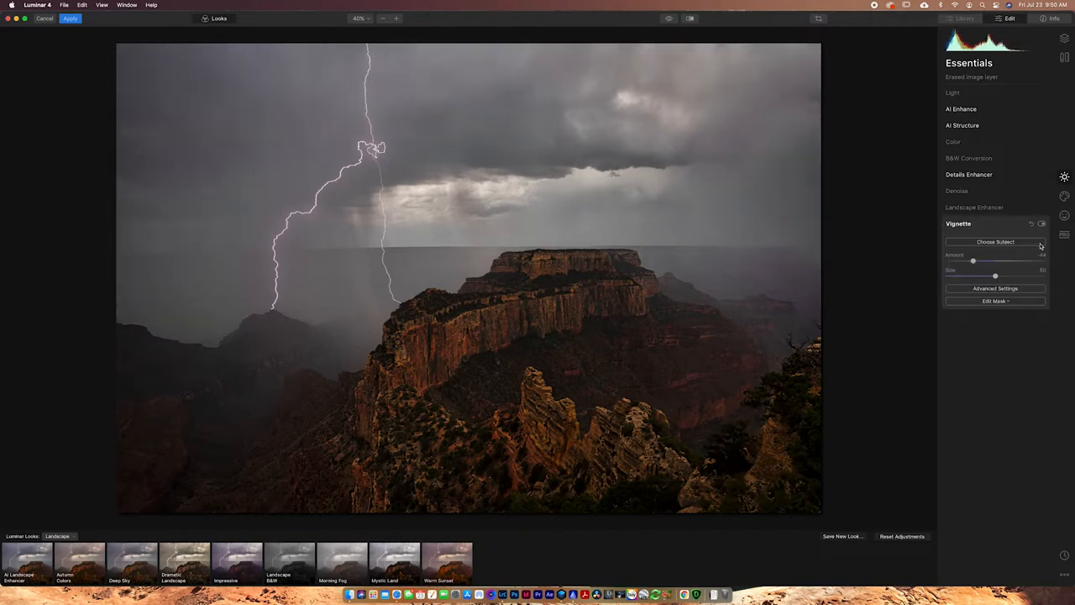
{"action": "left_click", "coordinate": [1041, 224]}
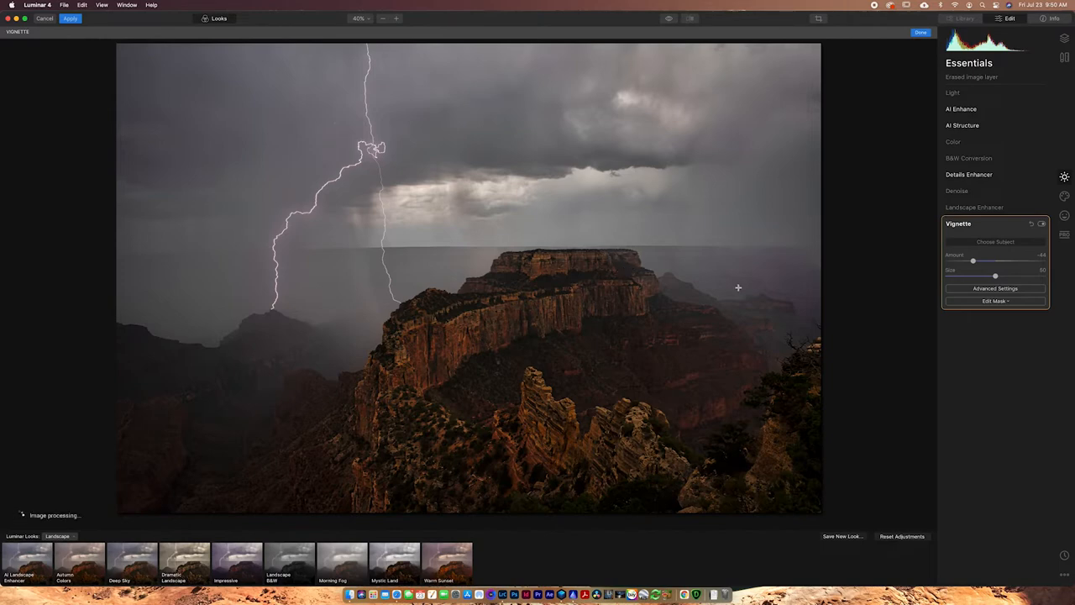
{"action": "mouse_move", "coordinate": [736, 286]}
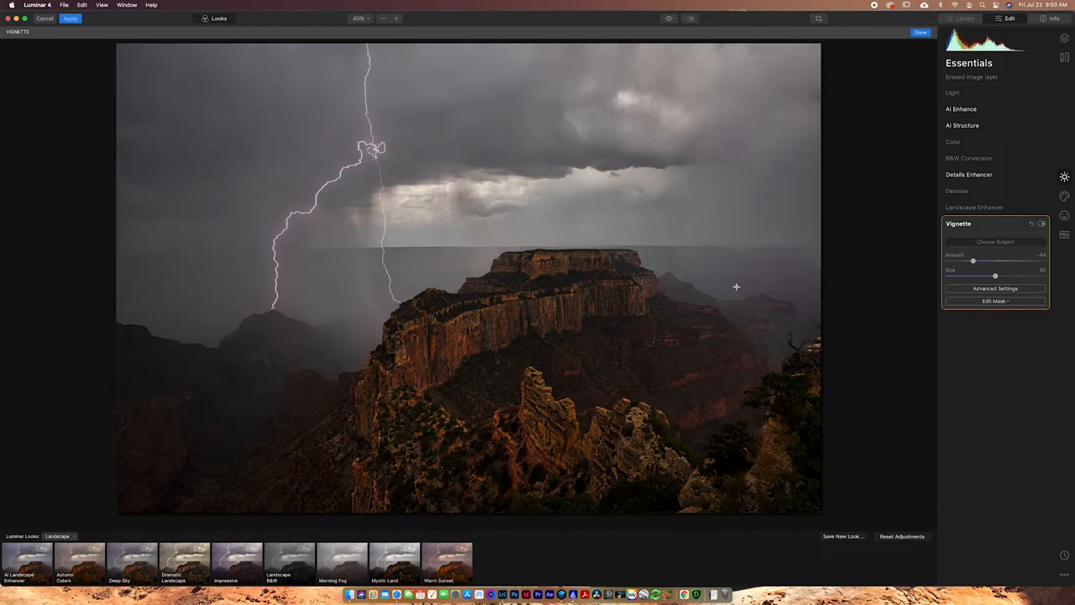
{"action": "mouse_move", "coordinate": [704, 297]}
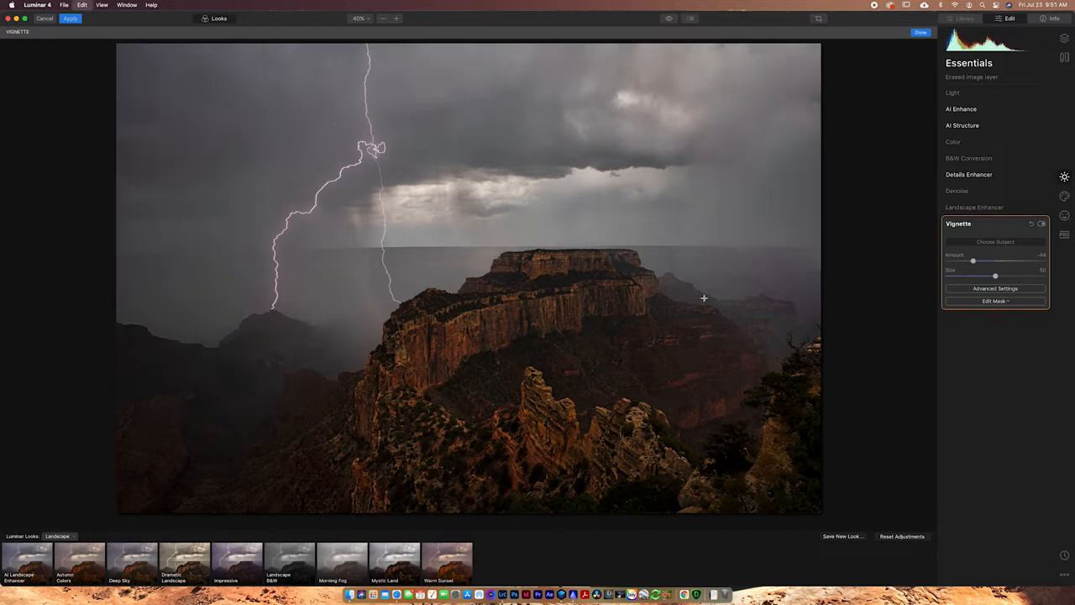
{"action": "left_click", "coordinate": [71, 19]}
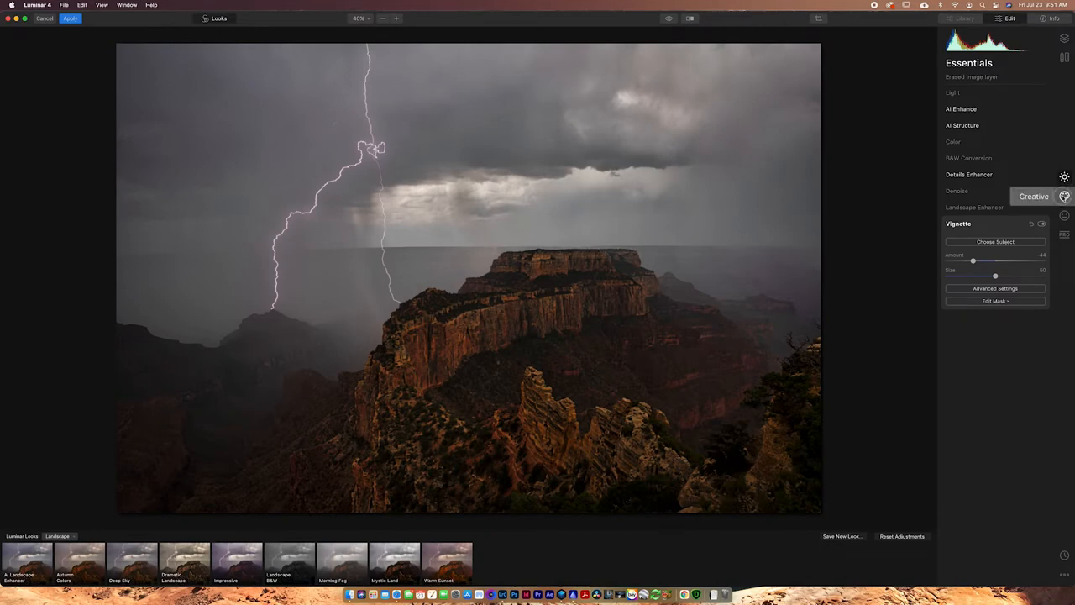
Go to the Creative tools and expand AI Sky Replacement and AI Augmented Sky
{"action": "left_click", "coordinate": [1065, 195]}
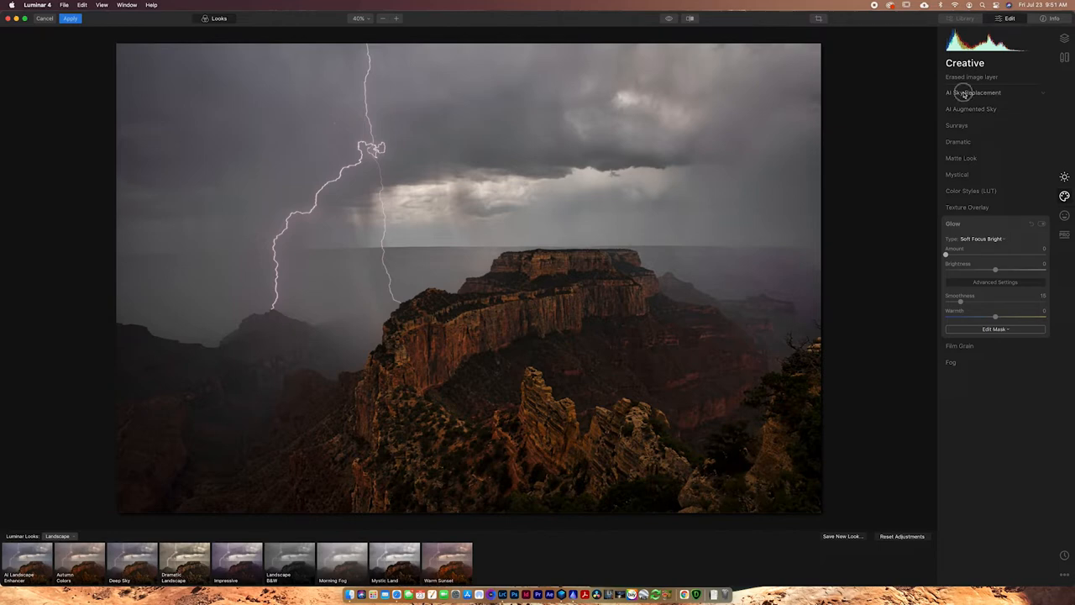
{"action": "left_click", "coordinate": [974, 92]}
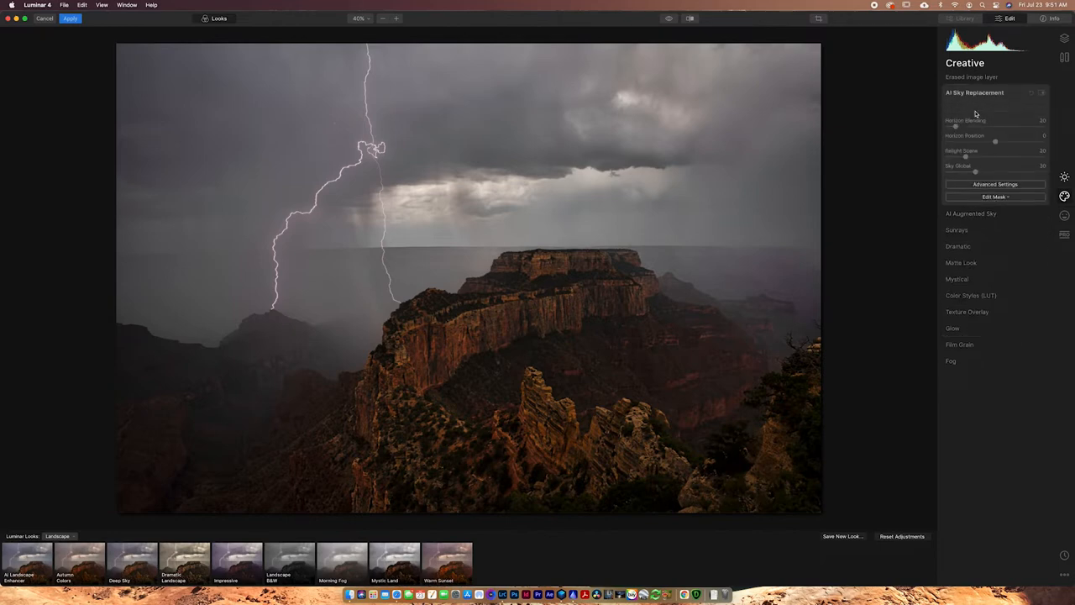
{"action": "mouse_move", "coordinate": [996, 107]}
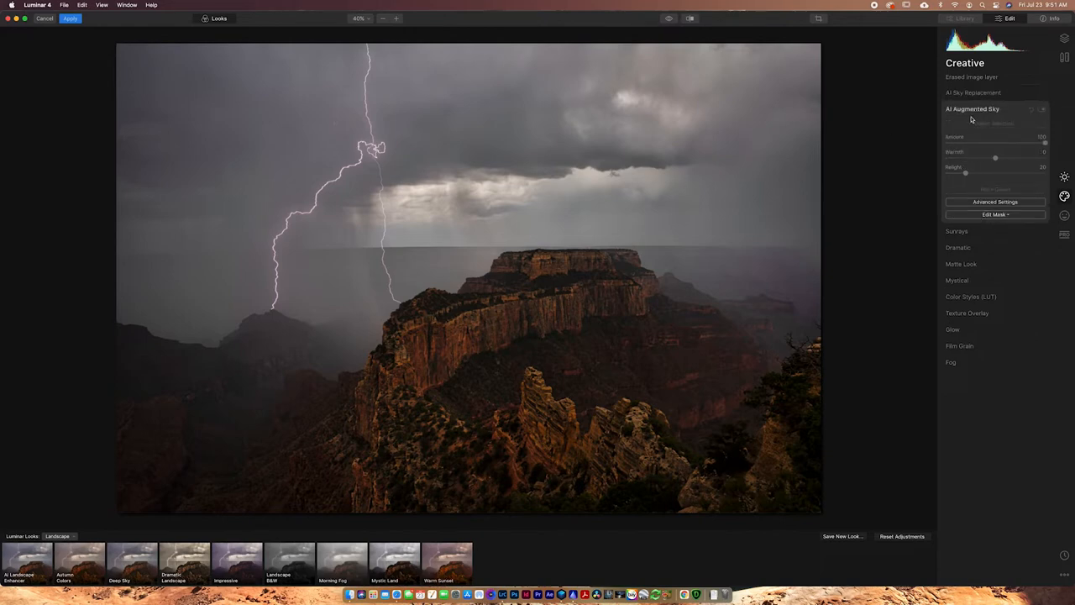
{"action": "left_click", "coordinate": [995, 122]}
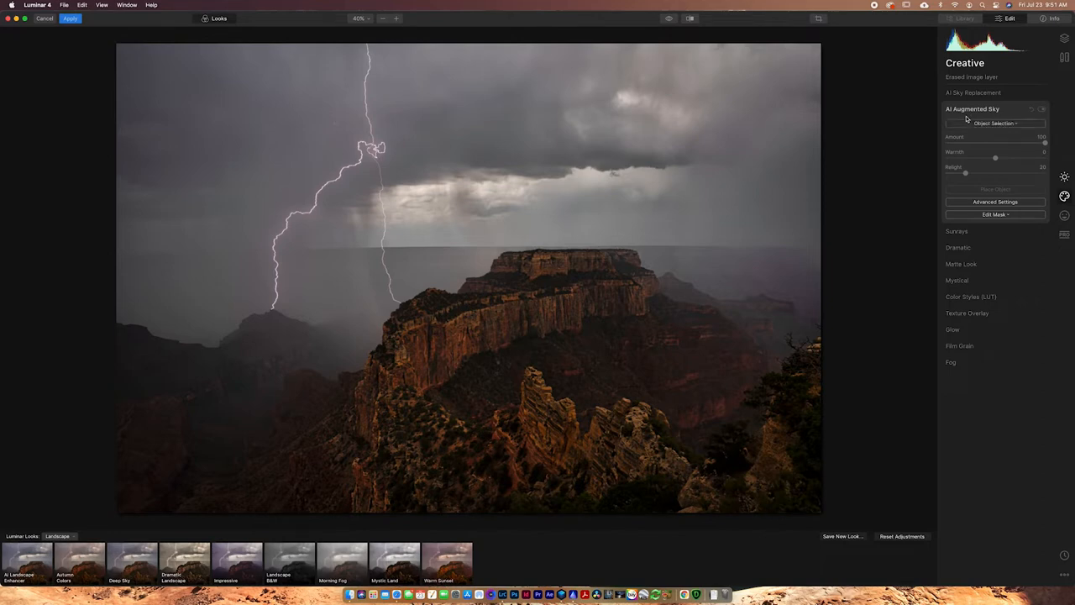
{"action": "mouse_move", "coordinate": [998, 218]}
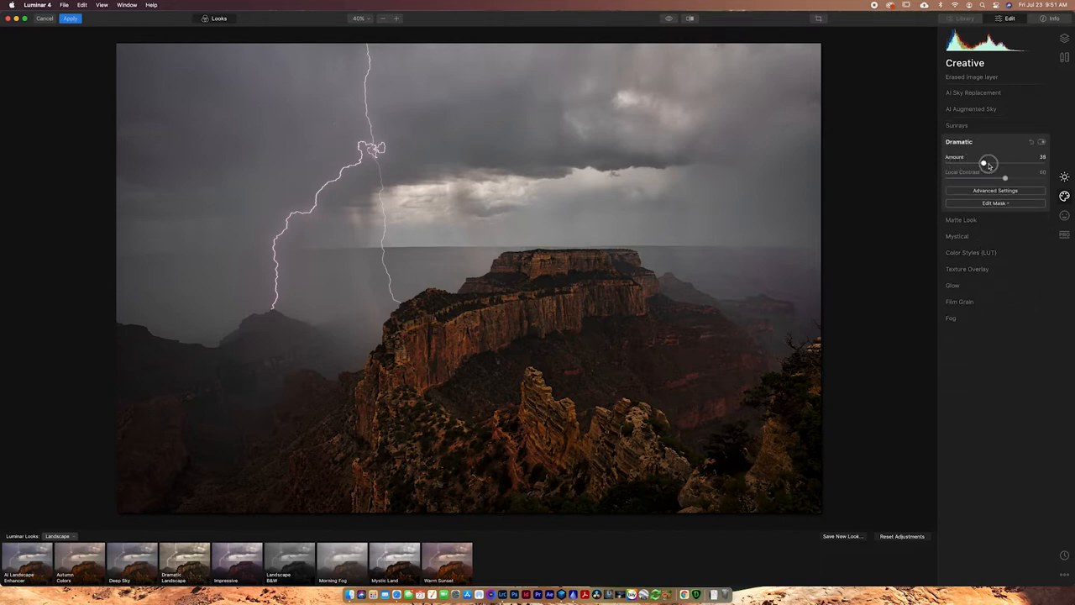
Tweak the Dramatic effect amount up and back down, then collapse it
{"action": "left_click_drag", "start_coordinate": [984, 162], "coordinate": [994, 162]}
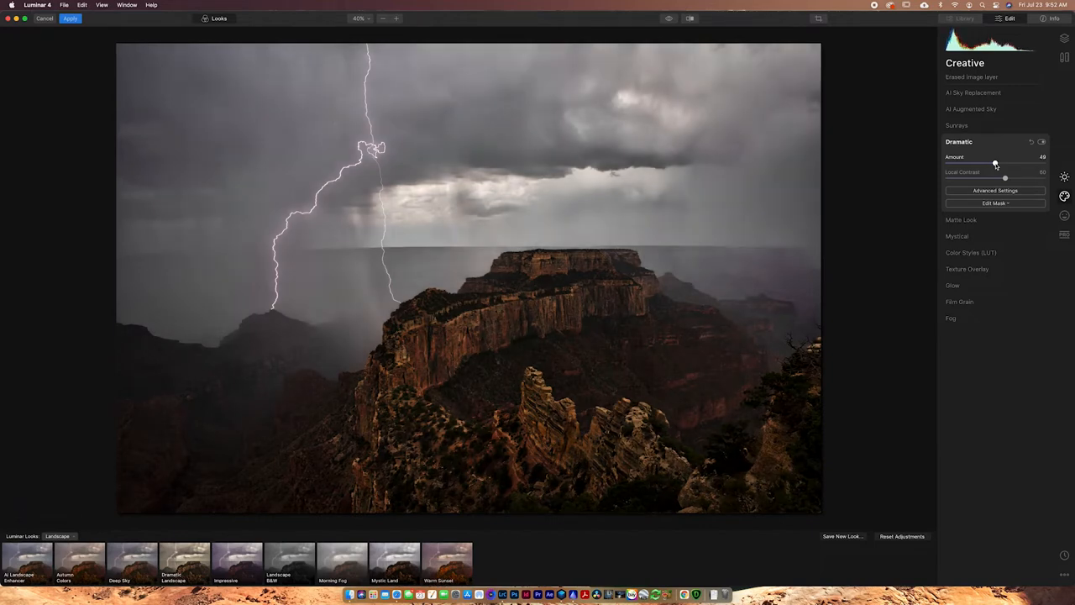
{"action": "left_click_drag", "start_coordinate": [994, 164], "coordinate": [971, 165]}
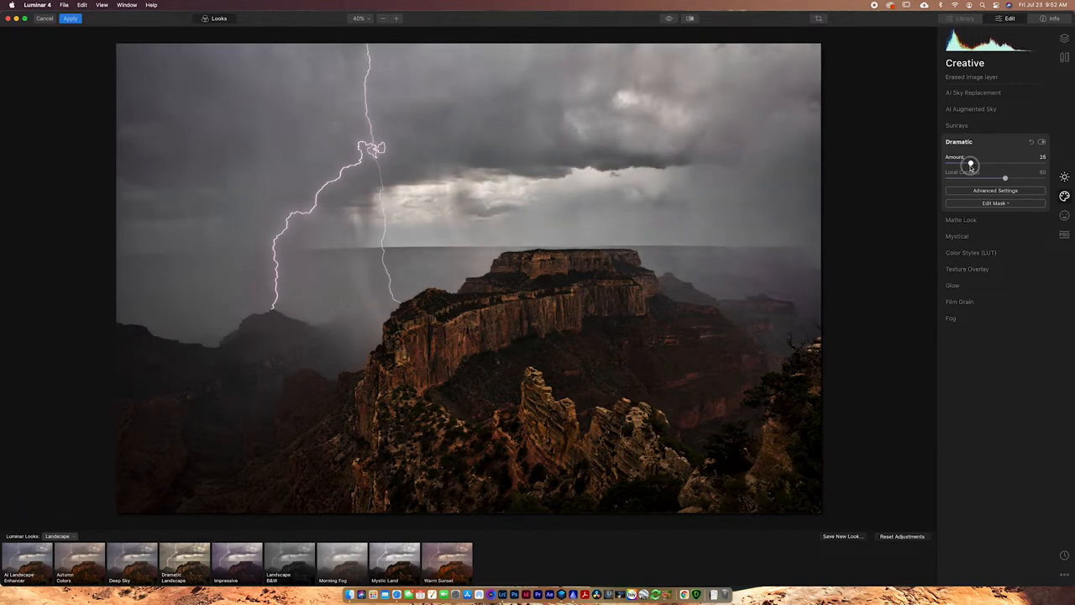
{"action": "left_click_drag", "start_coordinate": [971, 165], "coordinate": [957, 165]}
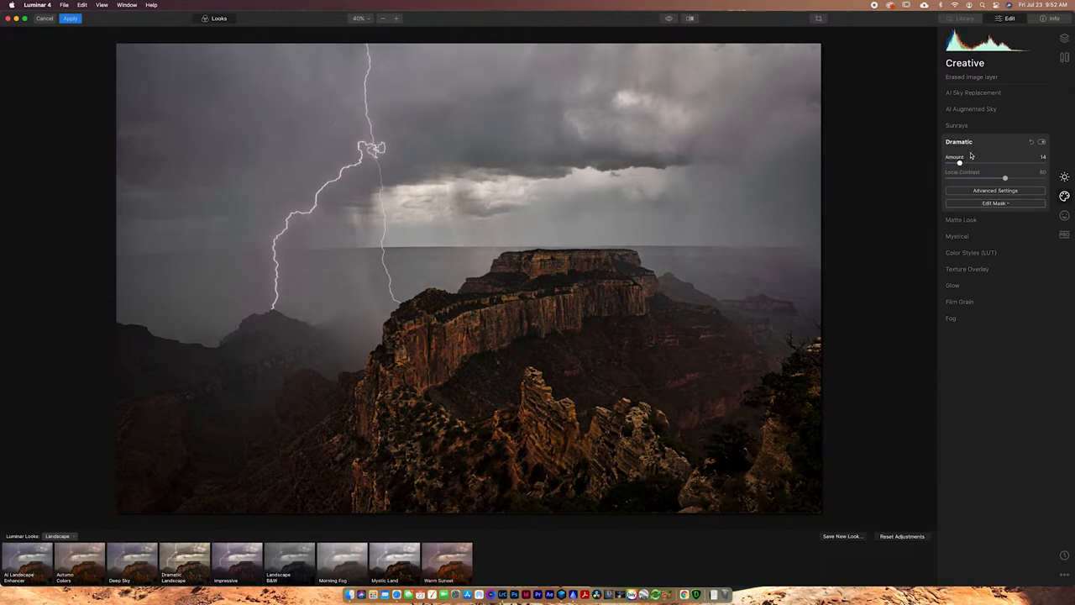
{"action": "left_click", "coordinate": [958, 141]}
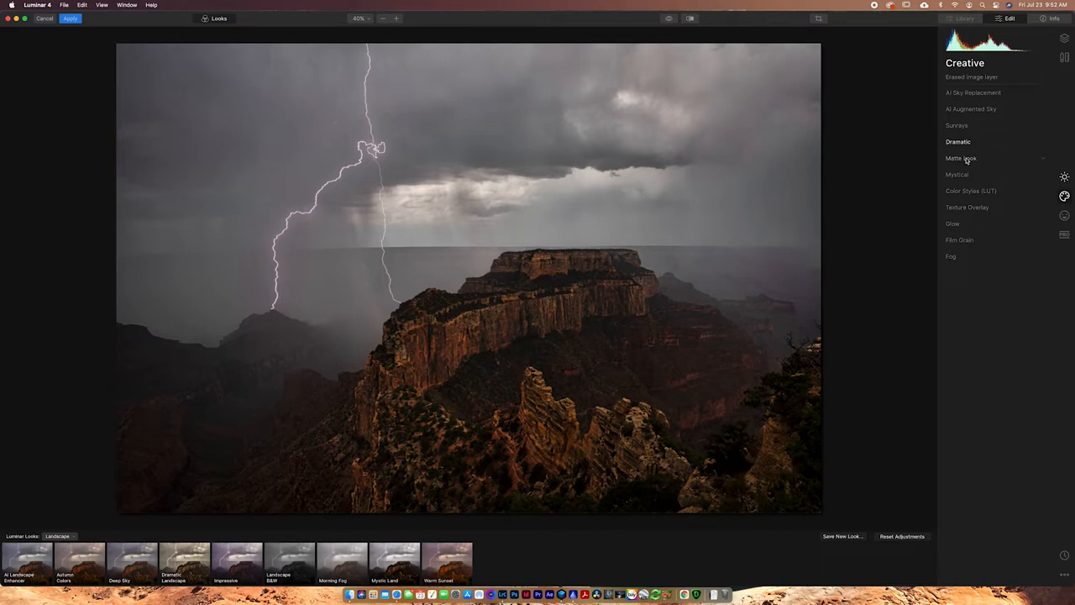
Adjust the Mystical effect's Amount and Shadows, then move on to Color Styles (LUT)
{"action": "left_click", "coordinate": [958, 173]}
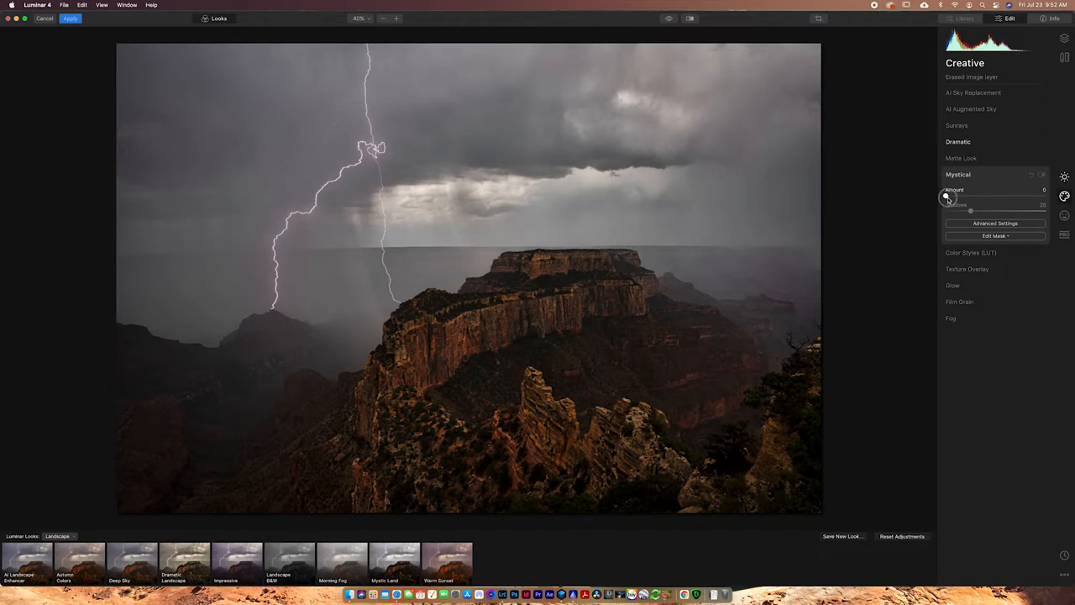
{"action": "left_click_drag", "start_coordinate": [948, 197], "coordinate": [965, 197]}
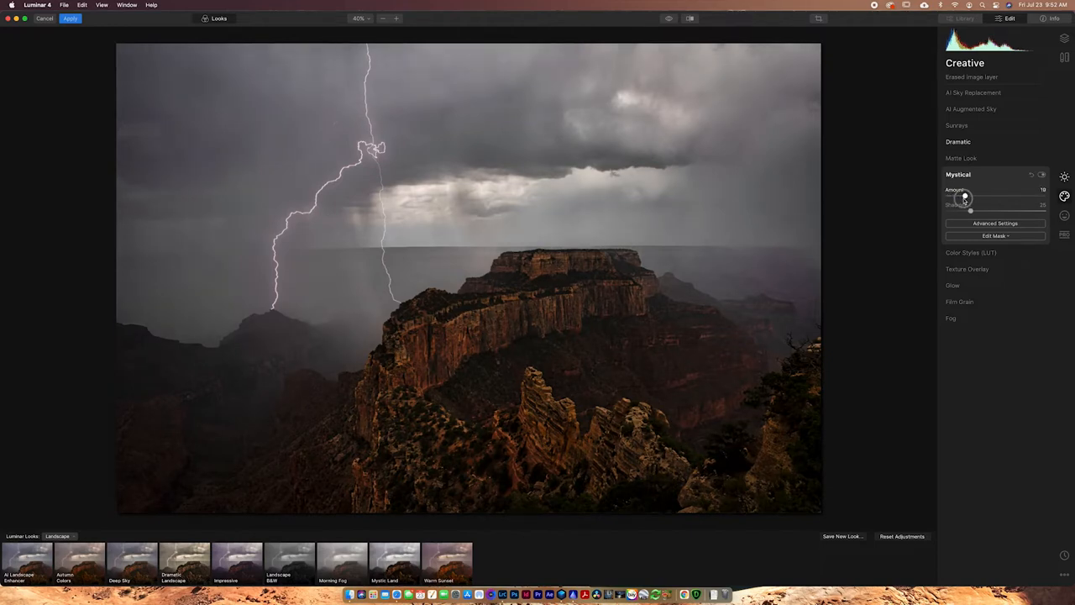
{"action": "left_click_drag", "start_coordinate": [964, 197], "coordinate": [956, 197]}
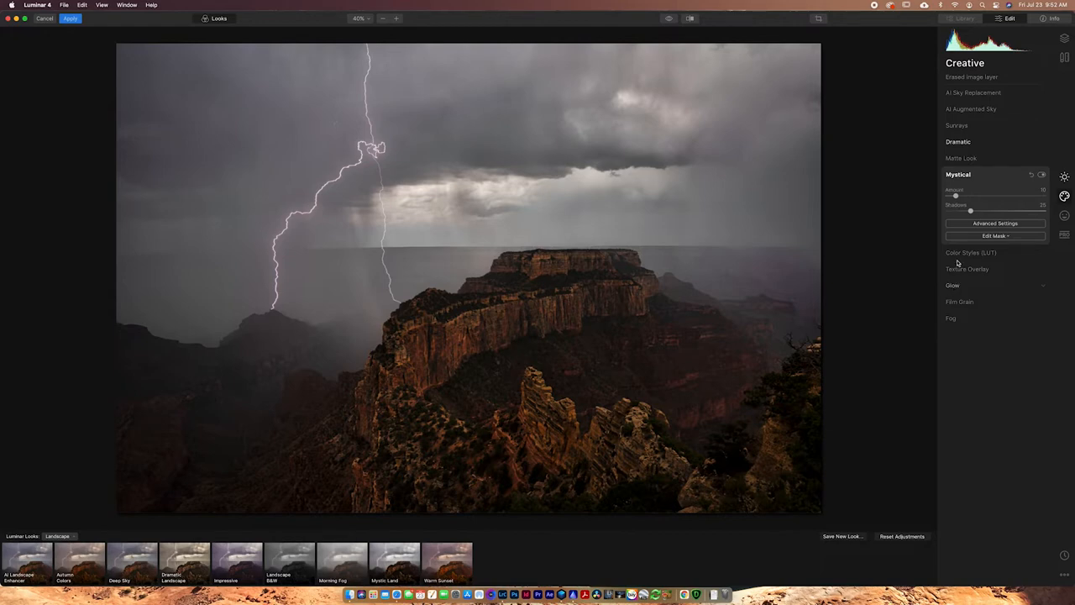
{"action": "left_click", "coordinate": [971, 252]}
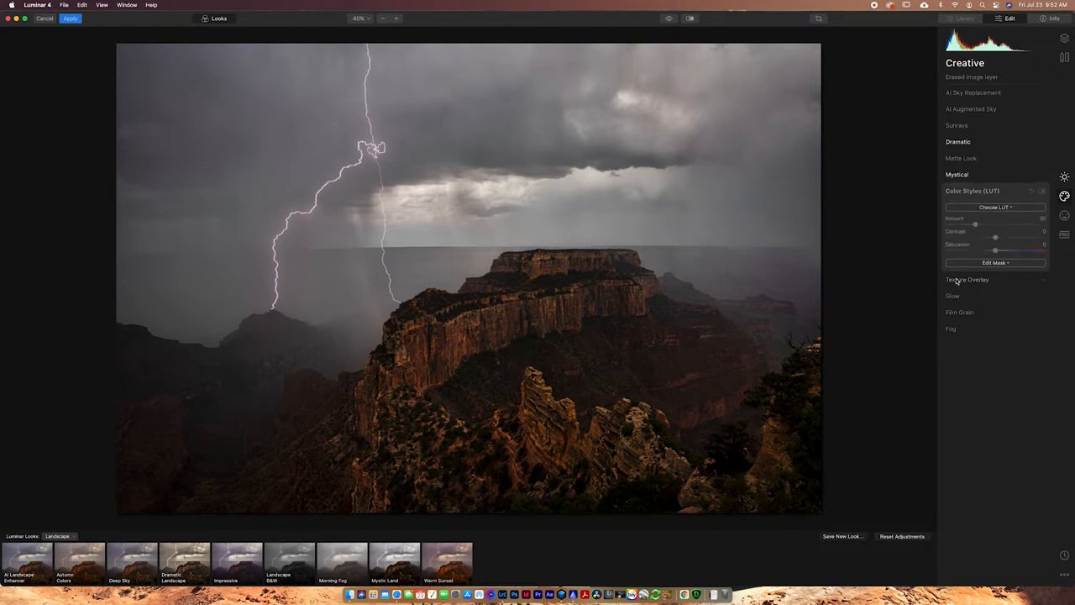
Expand Glow and pick a different glow type from the Type list
{"action": "left_click", "coordinate": [952, 224]}
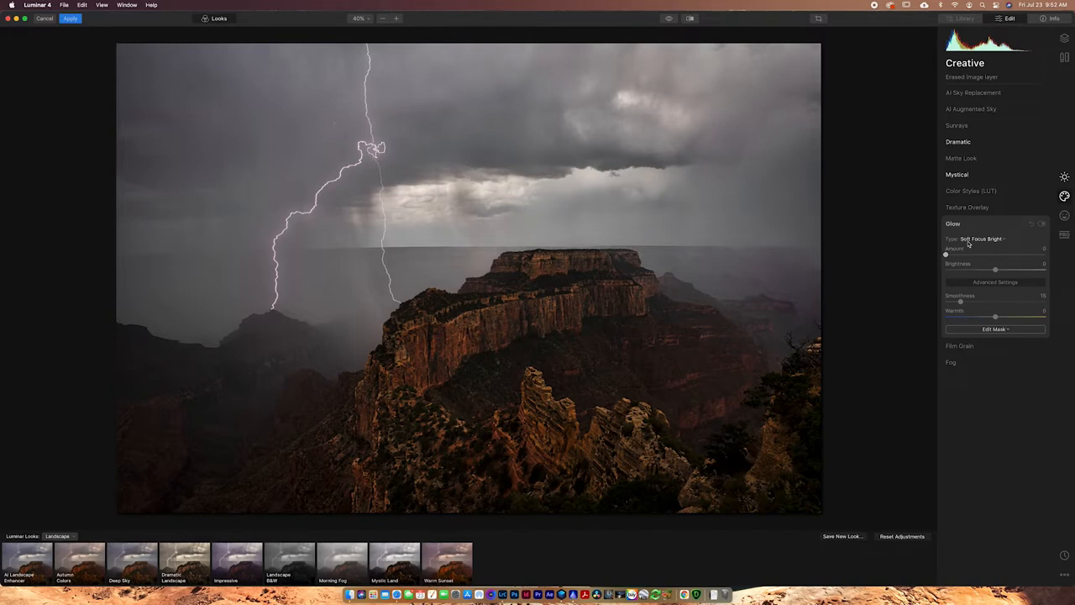
{"action": "left_click", "coordinate": [983, 238]}
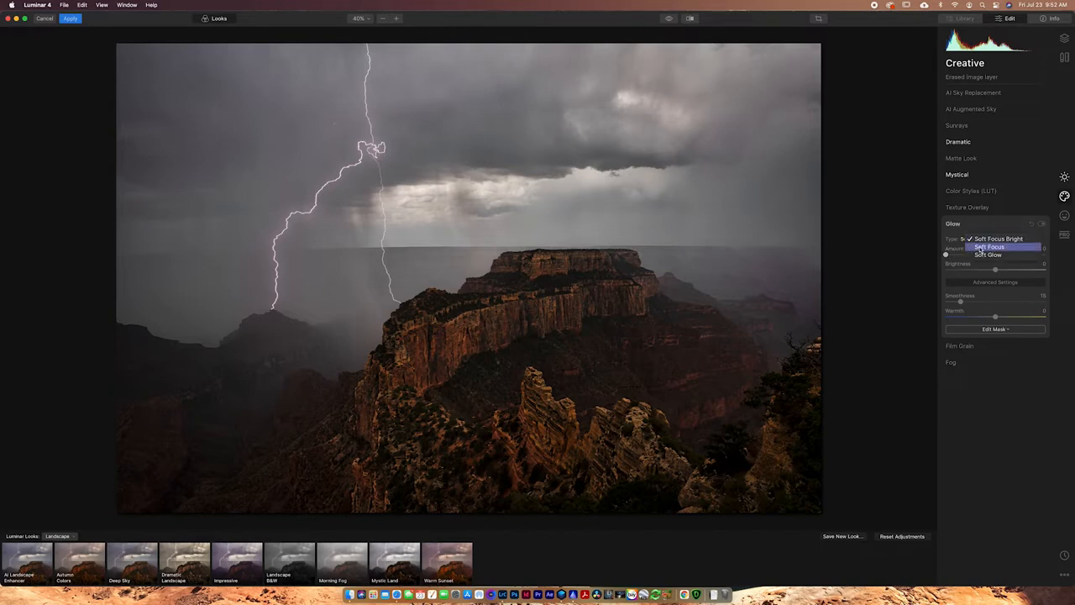
{"action": "left_click", "coordinate": [995, 239]}
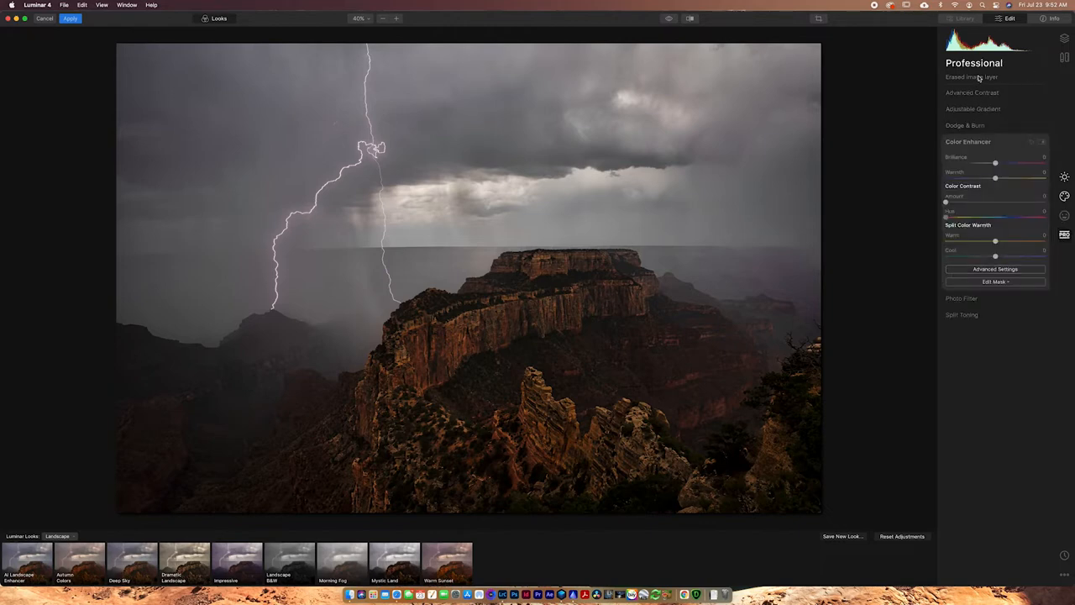
Expand the Adjustable Gradient, Dodge & Burn, Photo Filter and Split Toning tools in turn
{"action": "left_click", "coordinate": [973, 92]}
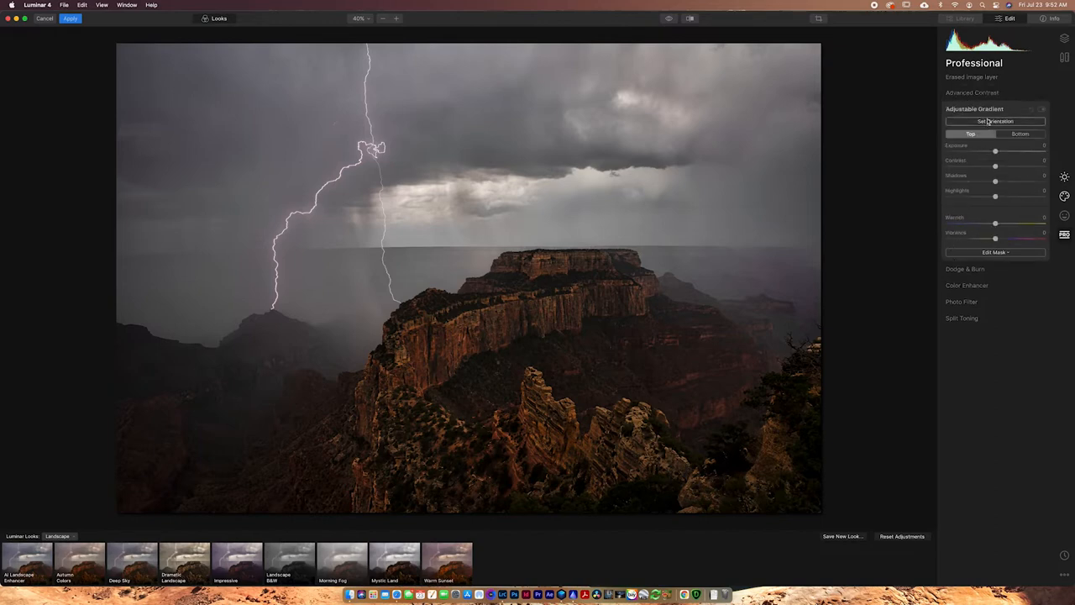
{"action": "left_click", "coordinate": [974, 108]}
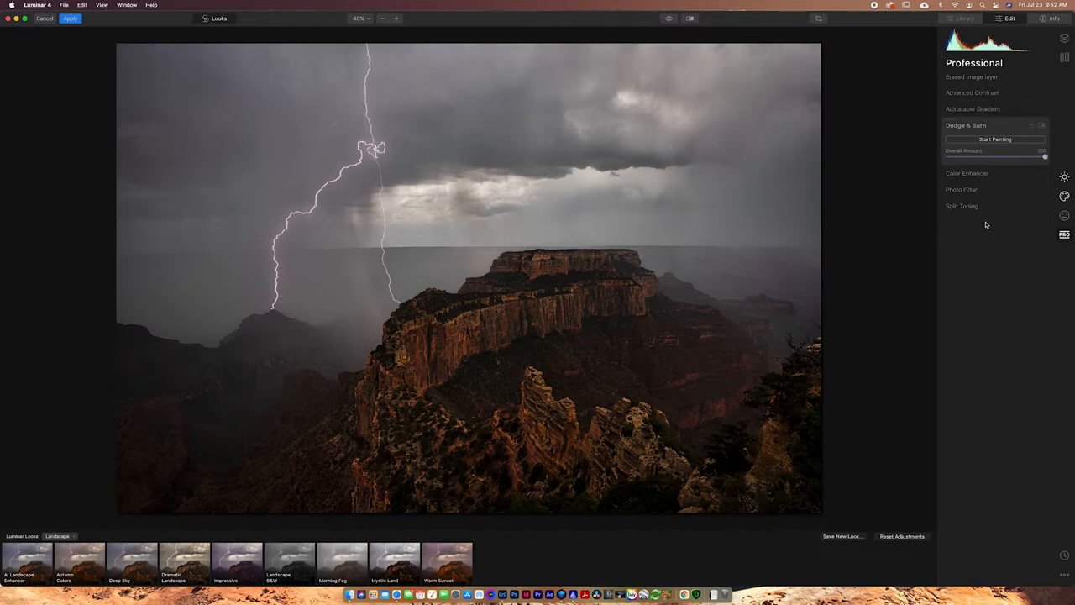
{"action": "left_click", "coordinate": [967, 173]}
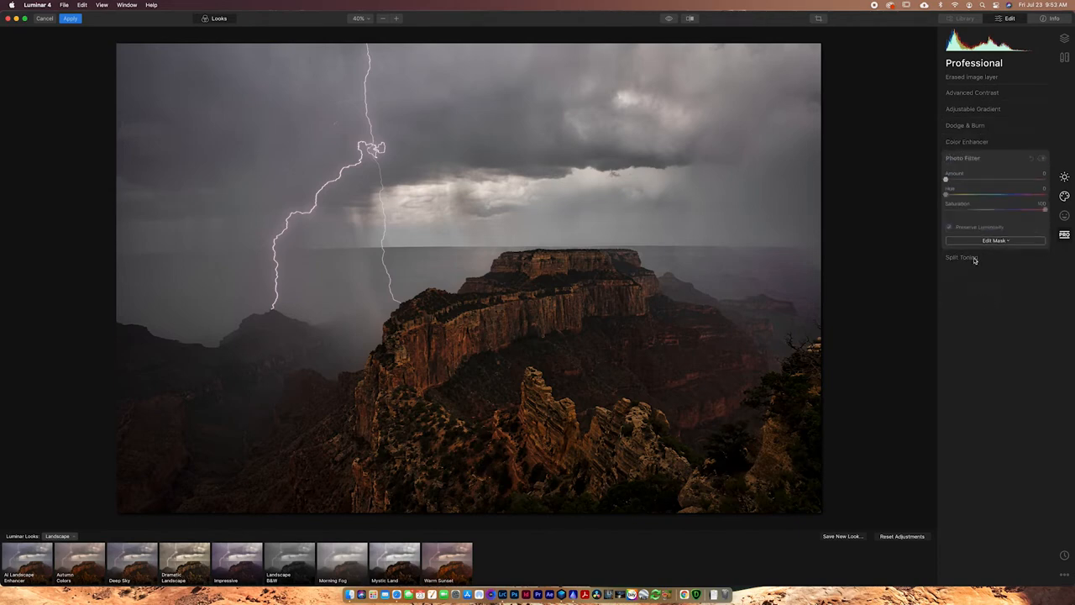
{"action": "left_click", "coordinate": [964, 258]}
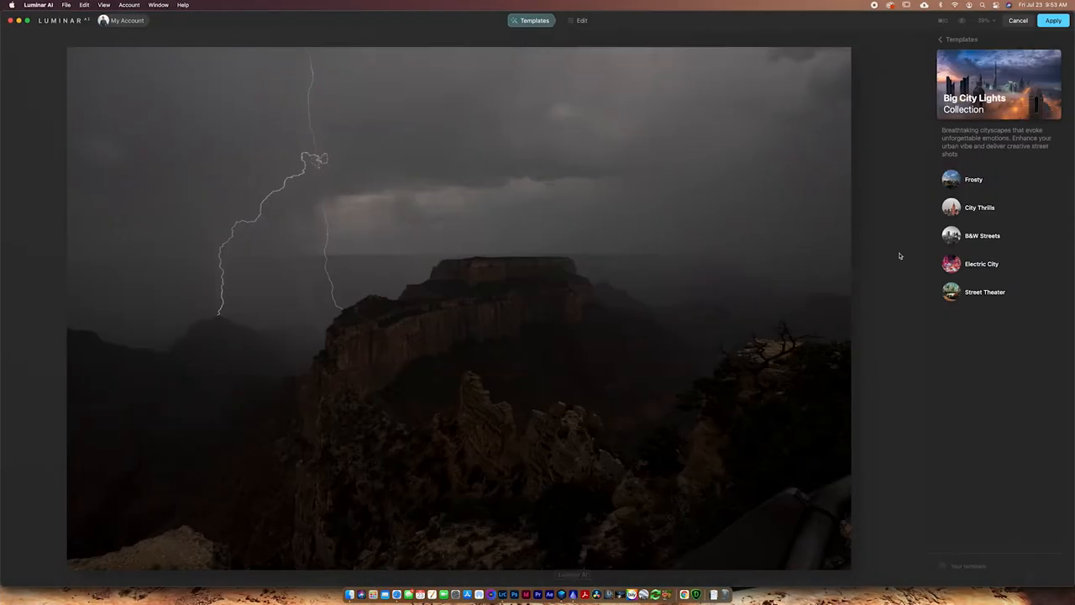
{"action": "mouse_move", "coordinate": [926, 245]}
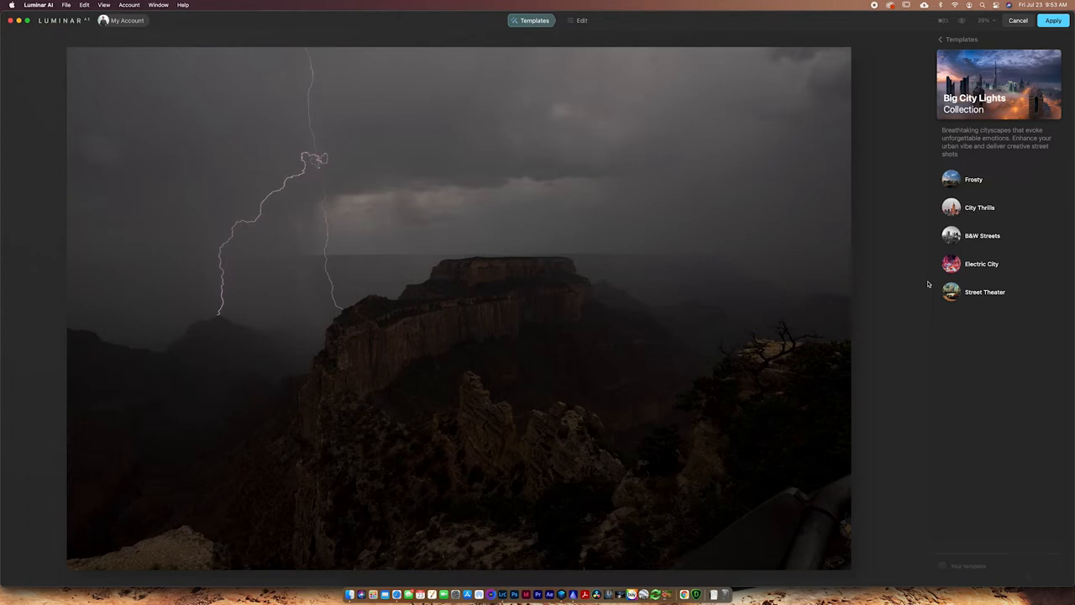
{"action": "mouse_move", "coordinate": [859, 289]}
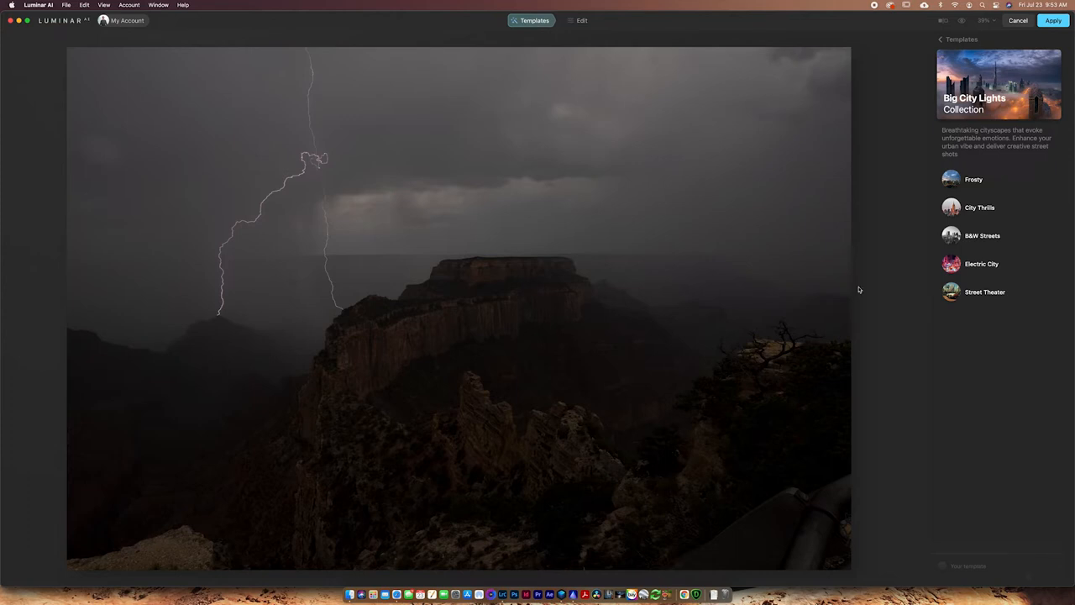
{"action": "mouse_move", "coordinate": [966, 236]}
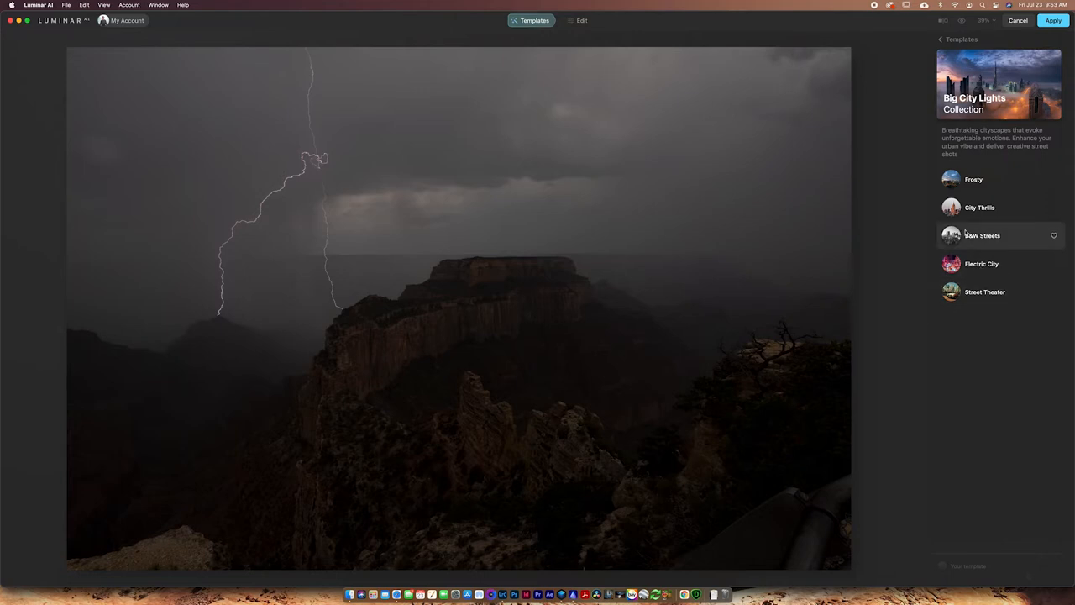
{"action": "mouse_move", "coordinate": [894, 276]}
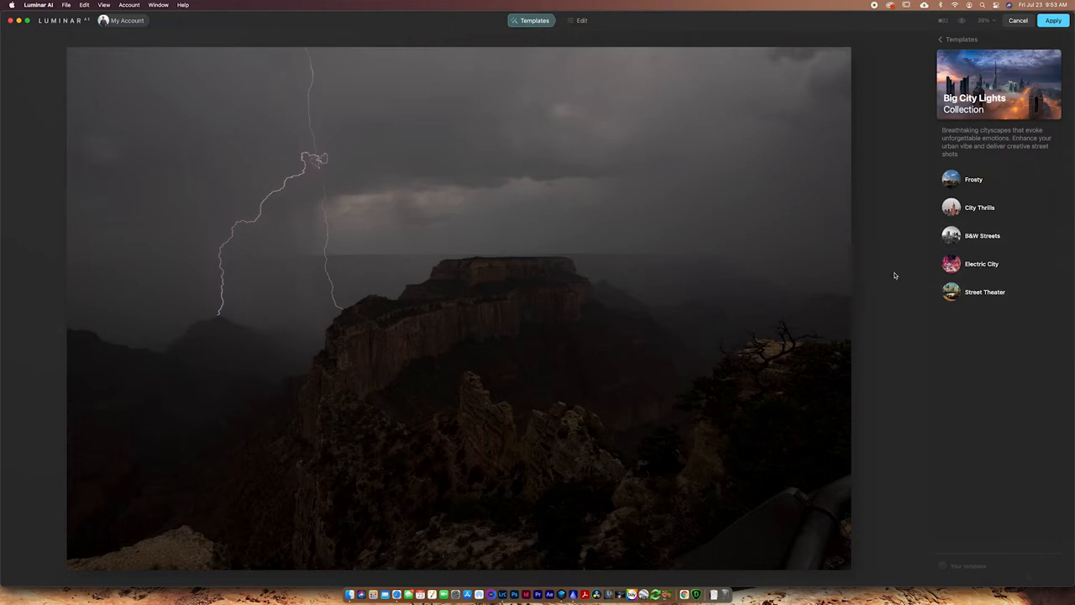
{"action": "mouse_move", "coordinate": [977, 209]}
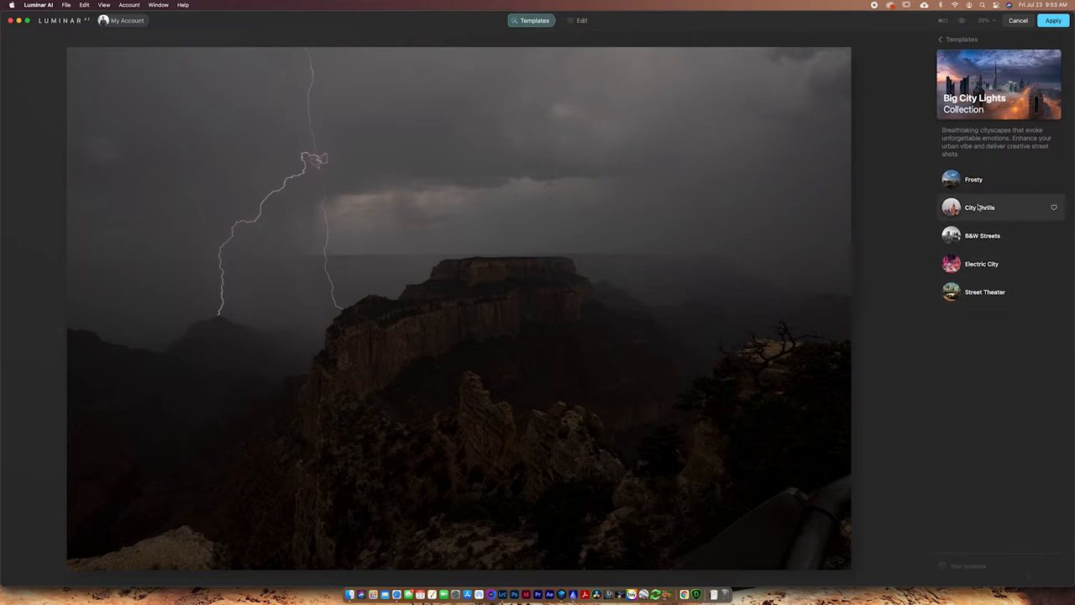
{"action": "mouse_move", "coordinate": [920, 303]}
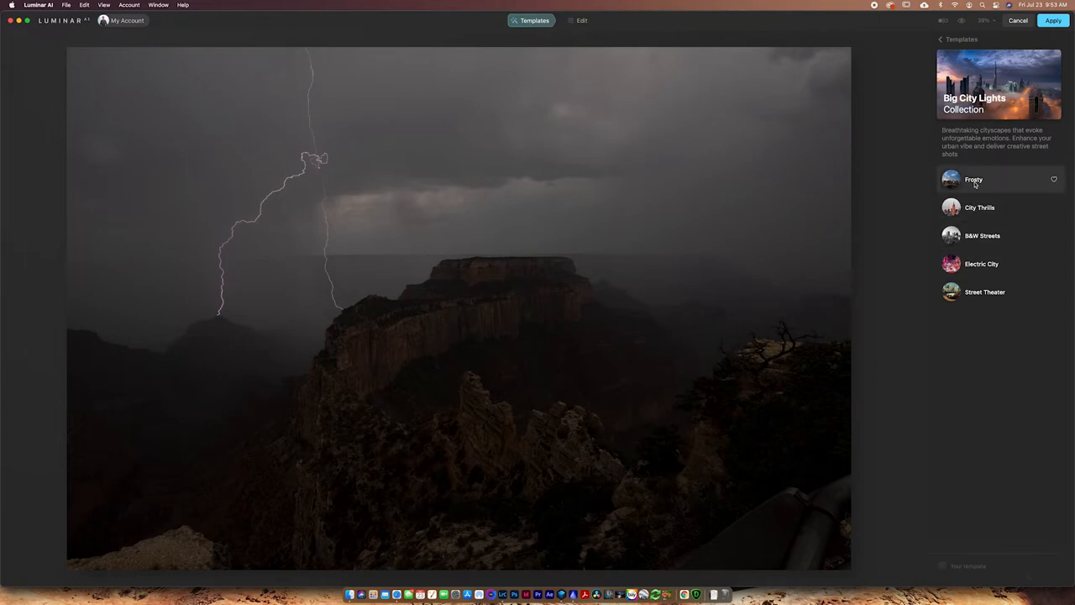
Preview the City Thrills and Electric City looks, then switch to the Easy Landscapes collection
{"action": "left_click", "coordinate": [980, 208]}
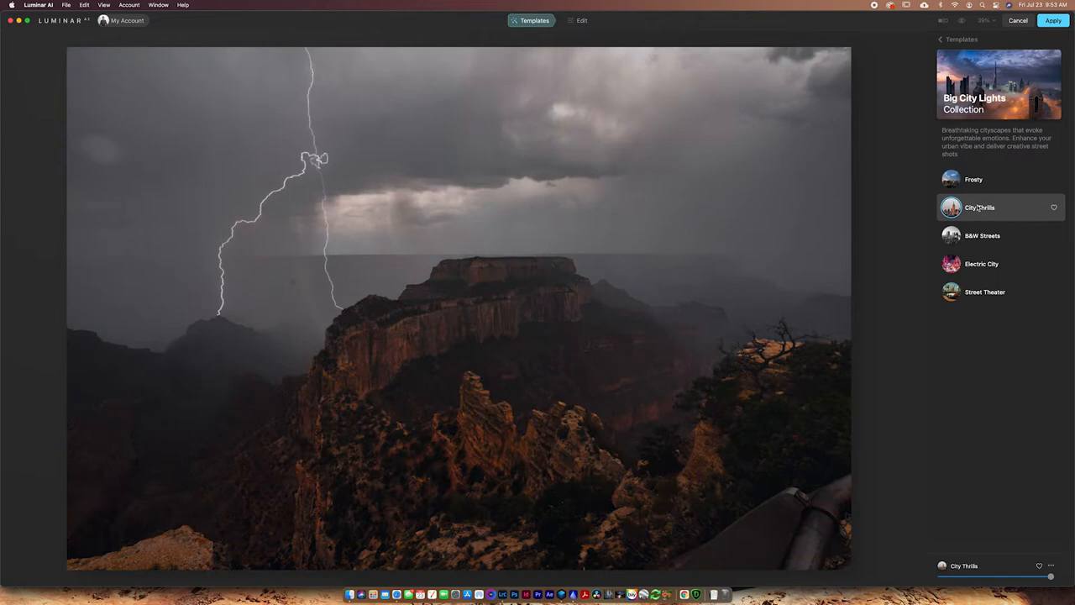
{"action": "left_click", "coordinate": [981, 264]}
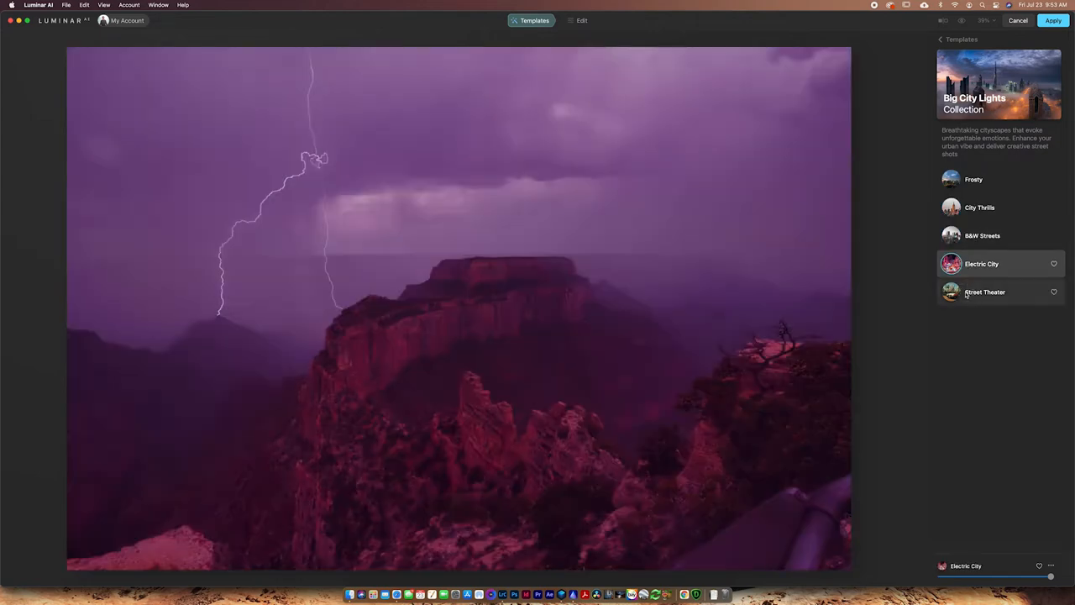
{"action": "left_click", "coordinate": [984, 292]}
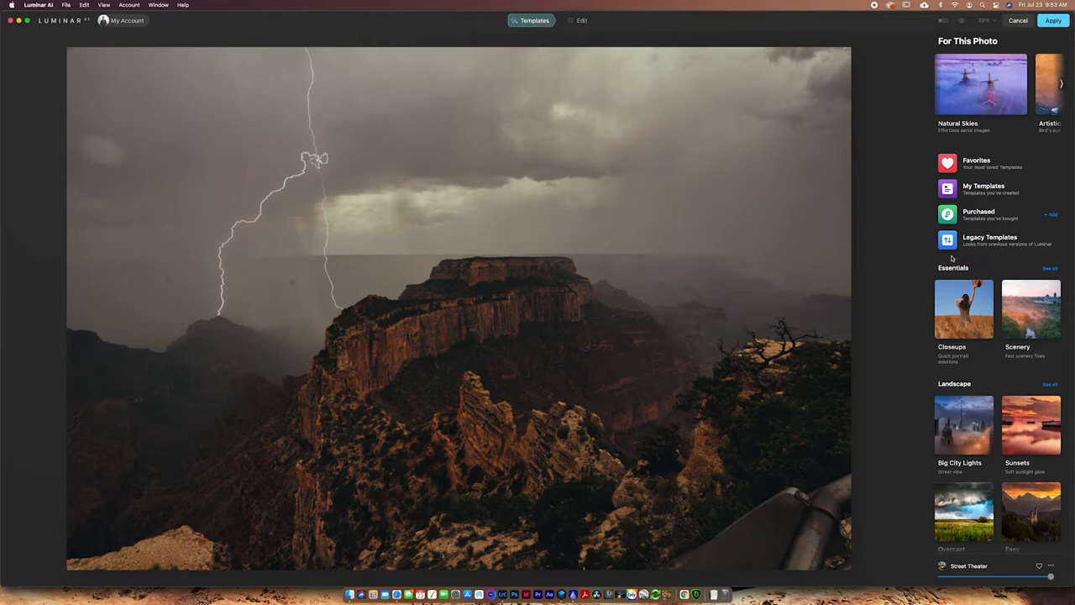
{"action": "scroll", "scroll_direction": "down", "scroll_amount": 3}
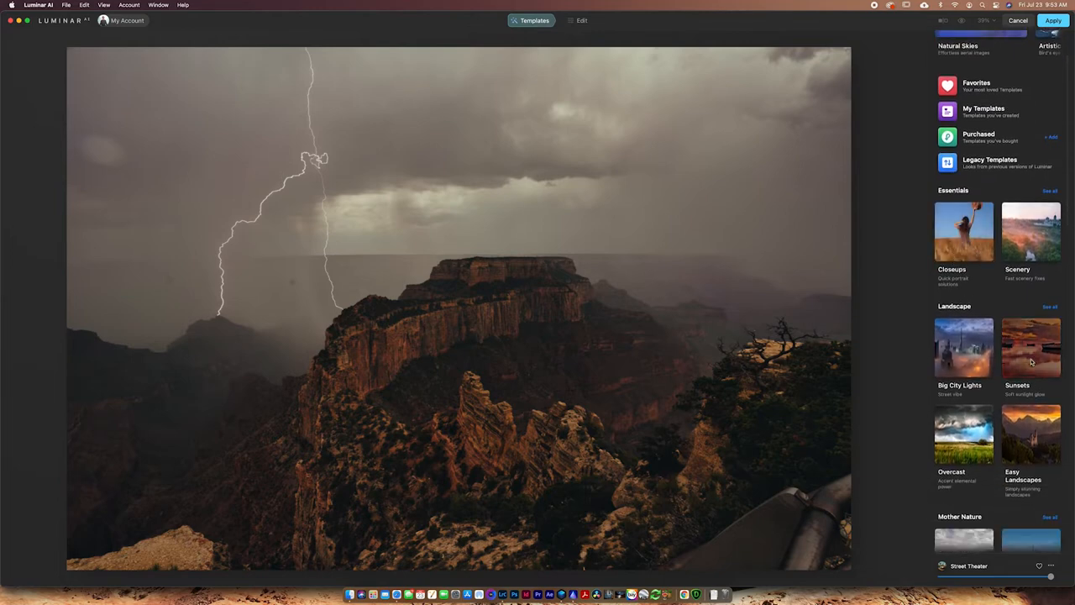
{"action": "left_click", "coordinate": [1032, 433]}
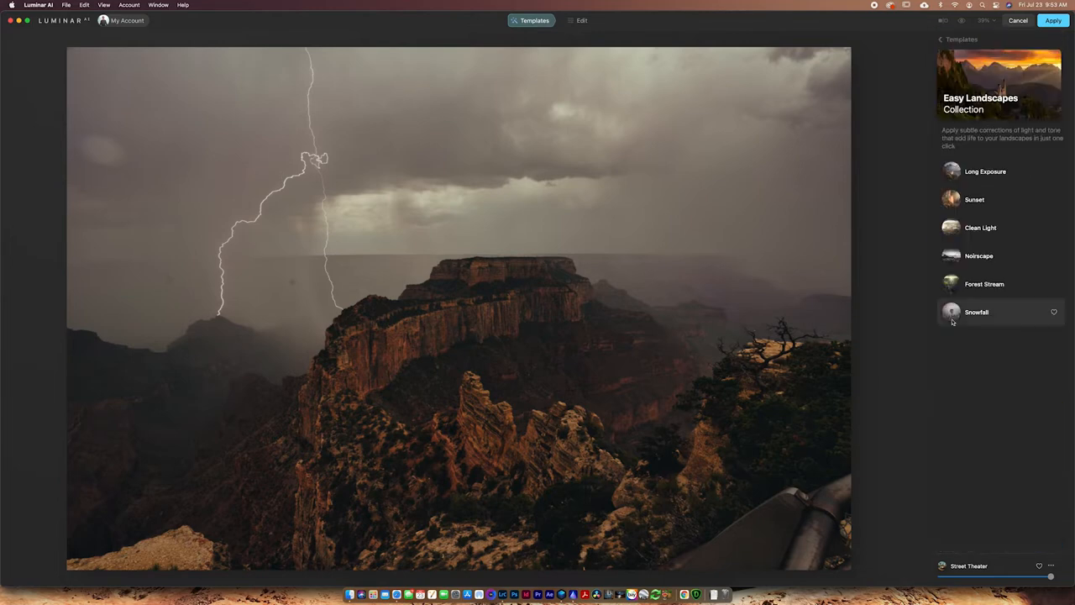
Preview Sunset and the black-and-white look, apply Forest Stream and adjust its amount
{"action": "left_click", "coordinate": [975, 198]}
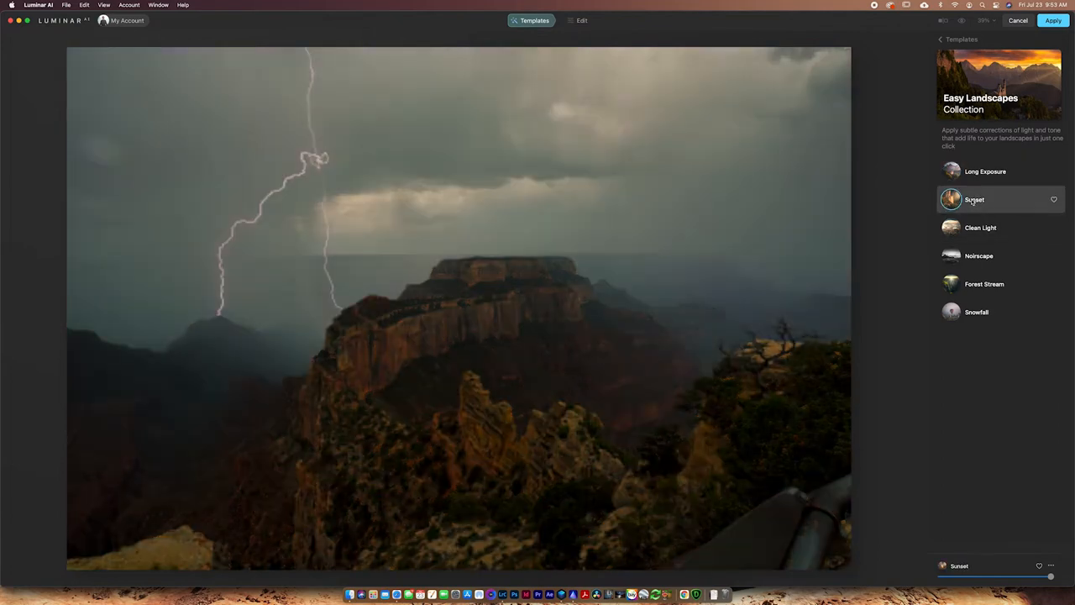
{"action": "left_click", "coordinate": [977, 255]}
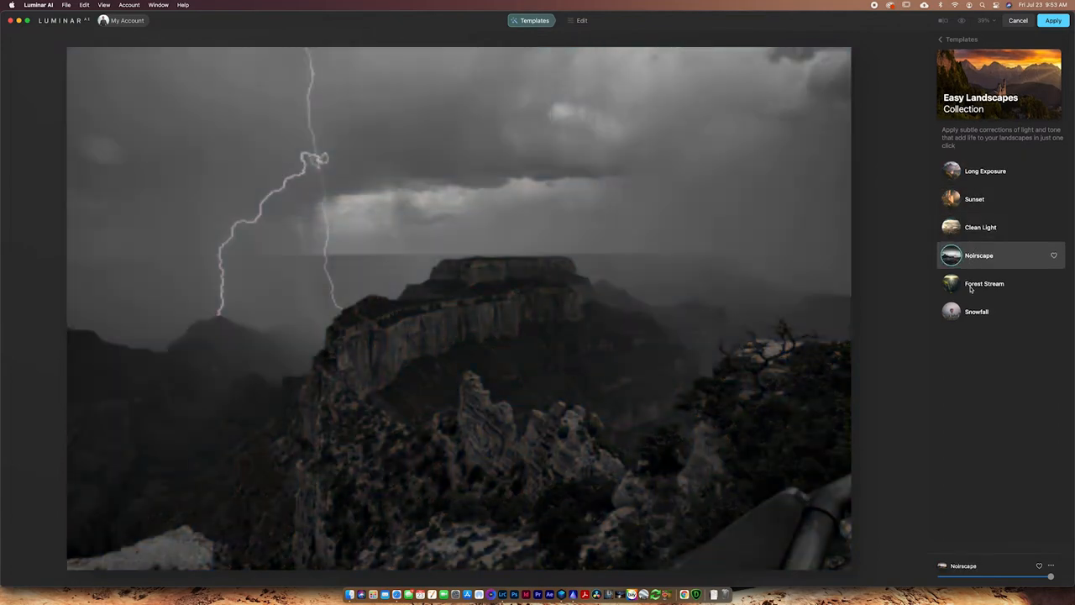
{"action": "left_click", "coordinate": [984, 283]}
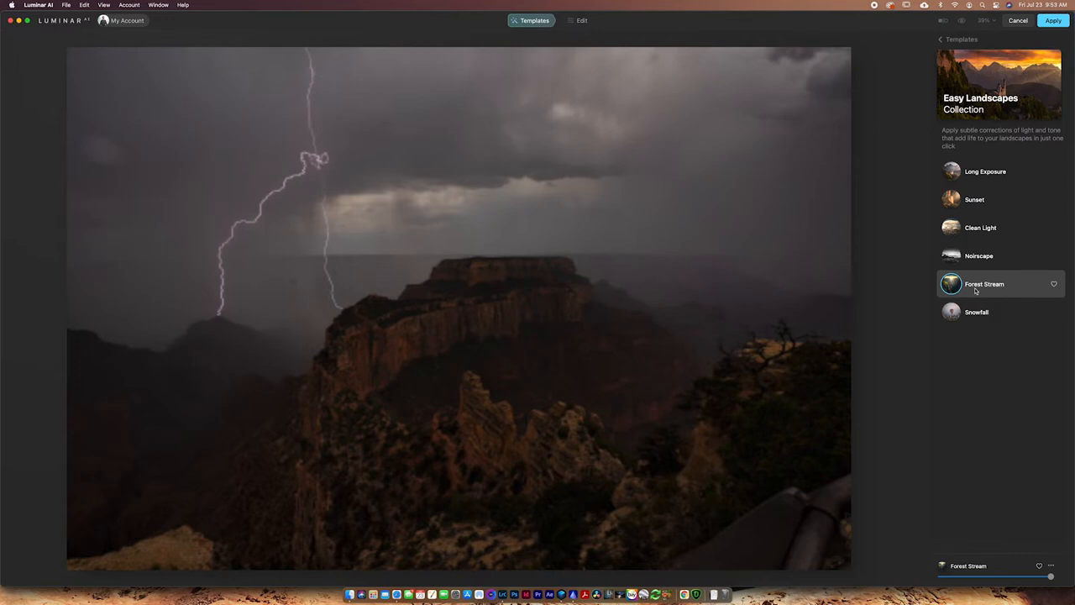
{"action": "mouse_move", "coordinate": [974, 256]}
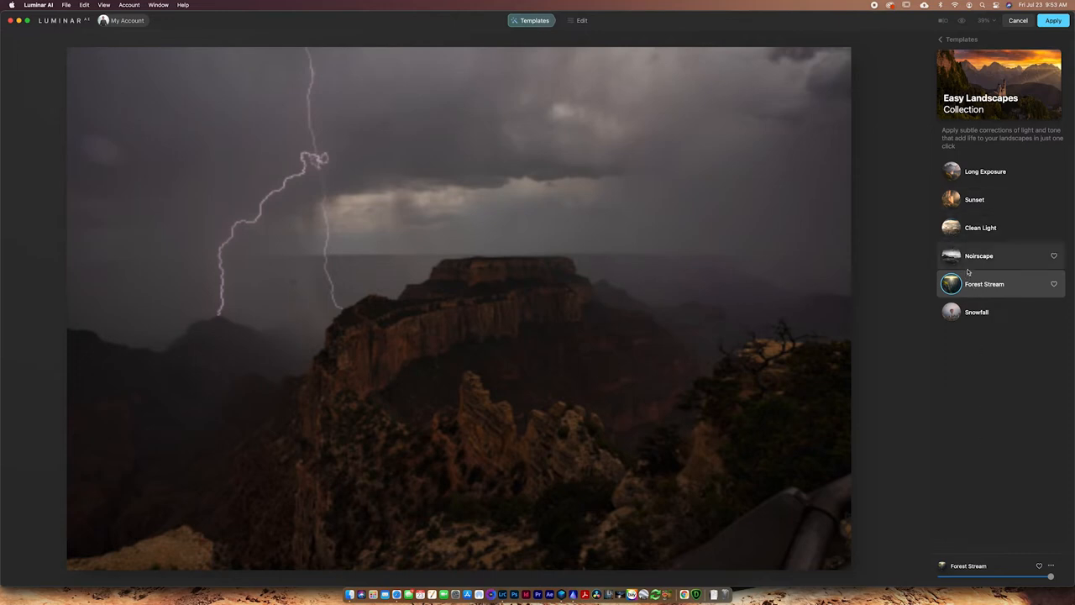
{"action": "mouse_move", "coordinate": [983, 152]}
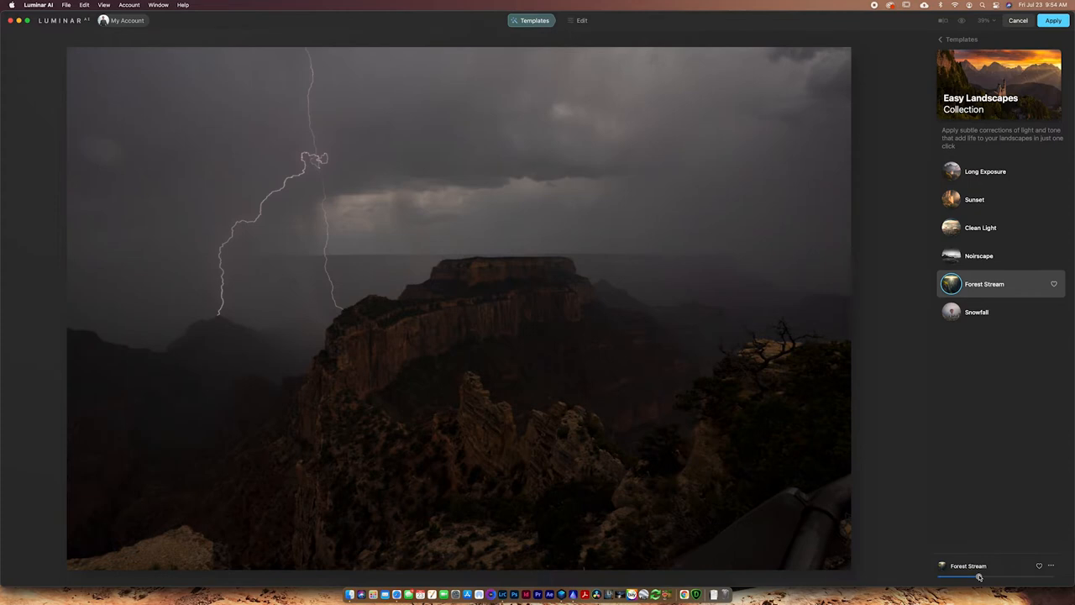
{"action": "left_click_drag", "start_coordinate": [978, 575], "coordinate": [1008, 575]}
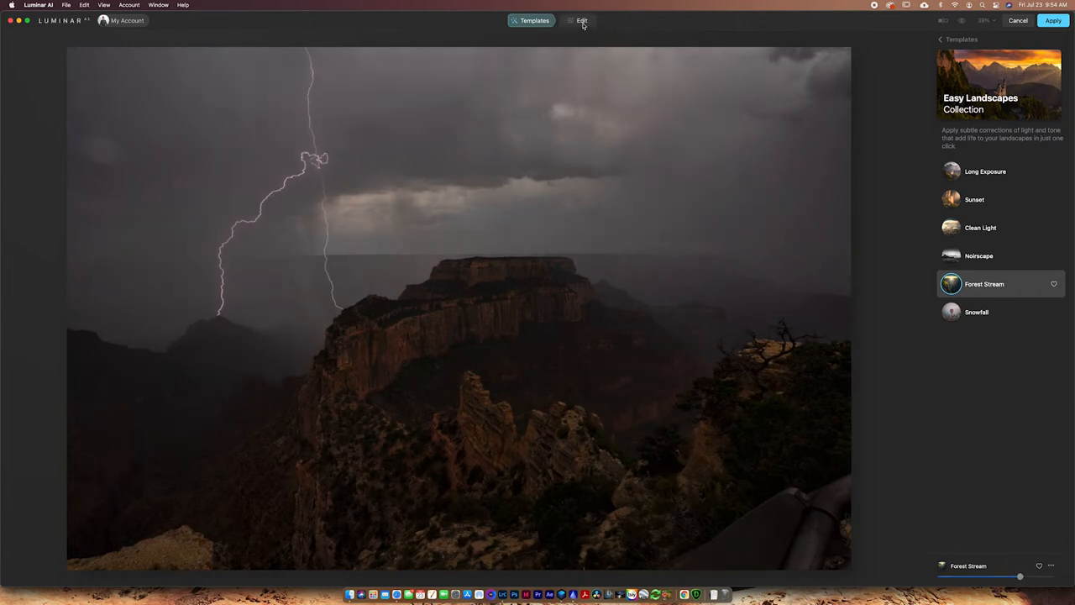
Switch to the Edit tools and expand the Enhance and Light adjustments
{"action": "left_click", "coordinate": [581, 20]}
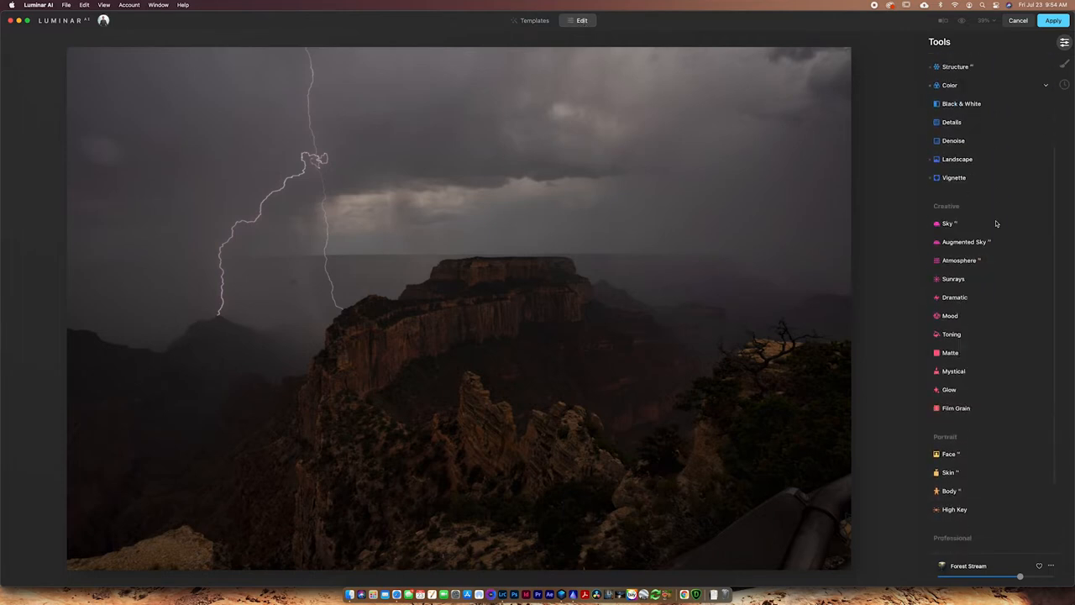
{"action": "left_click", "coordinate": [954, 87]}
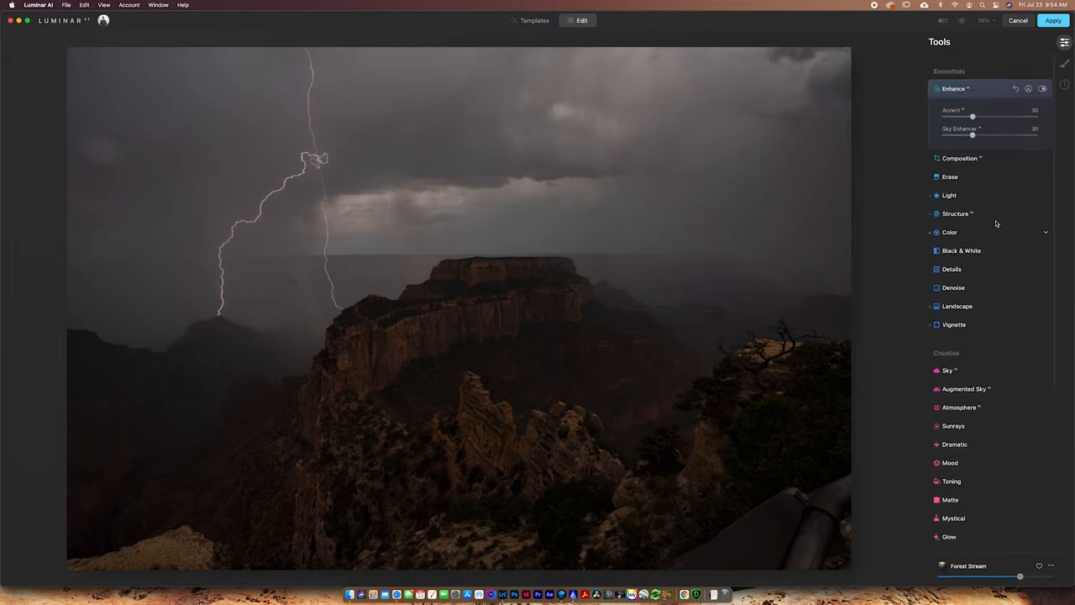
{"action": "scroll", "scroll_direction": "down", "scroll_amount": 3}
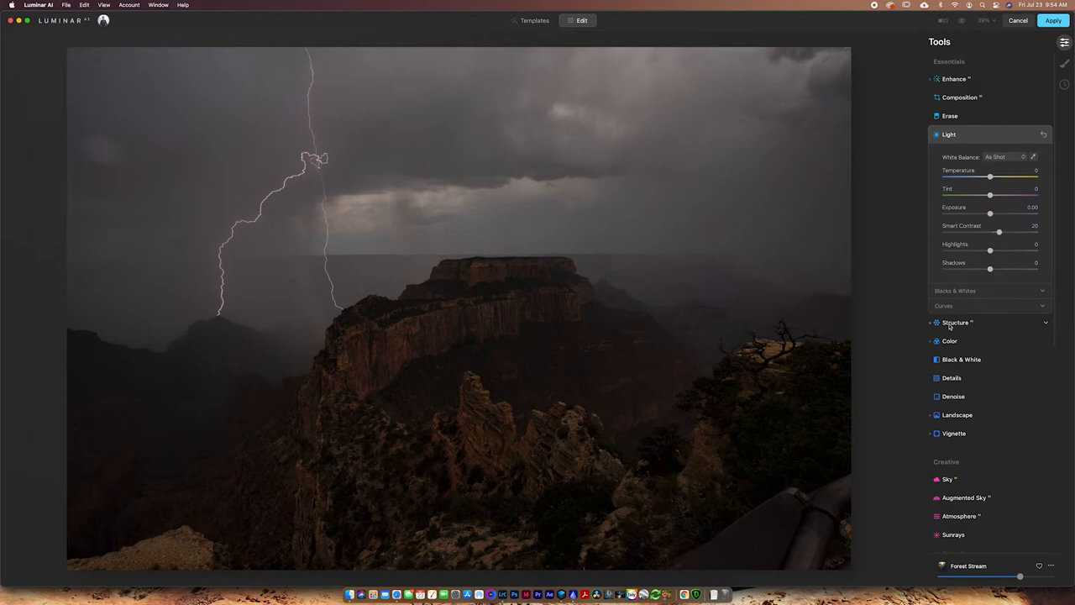
{"action": "left_click", "coordinate": [954, 323]}
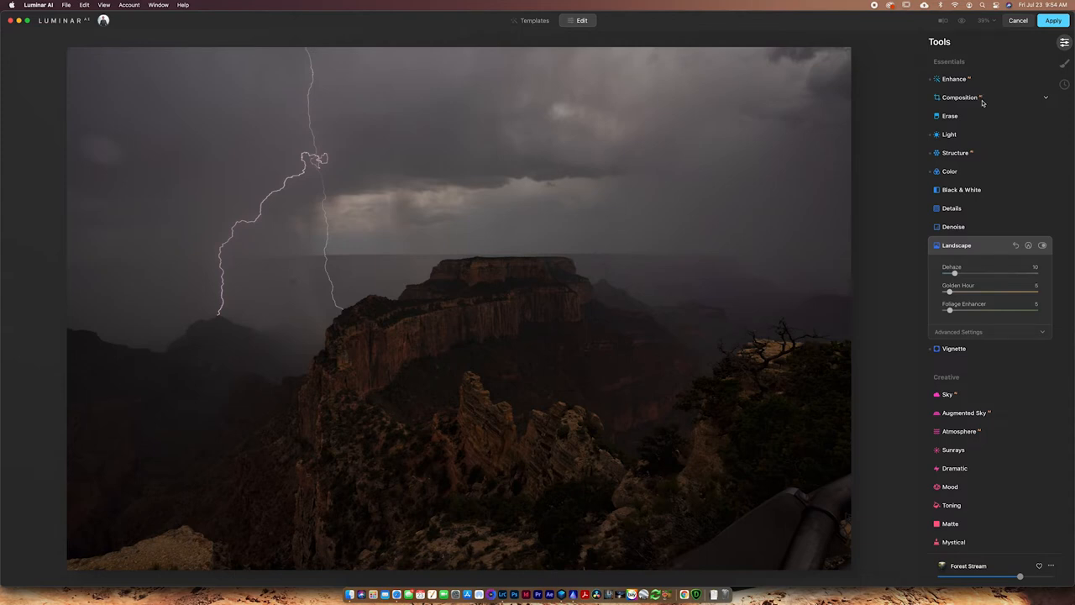
Reopen Enhance and use Composition's AI crop to tighten the frame on the butte
{"action": "left_click", "coordinate": [955, 79]}
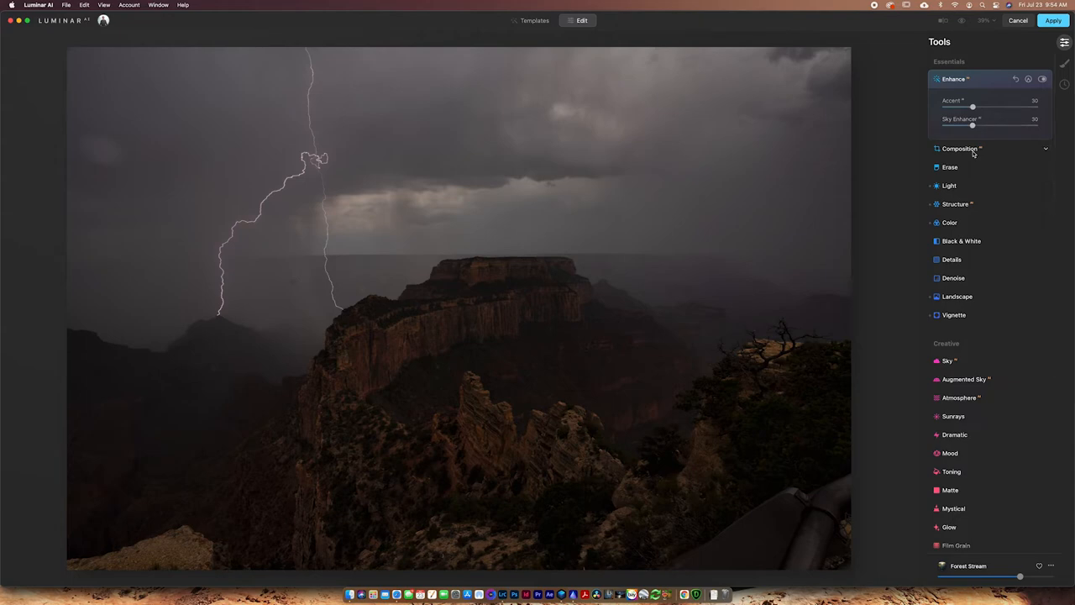
{"action": "left_click", "coordinate": [961, 148]}
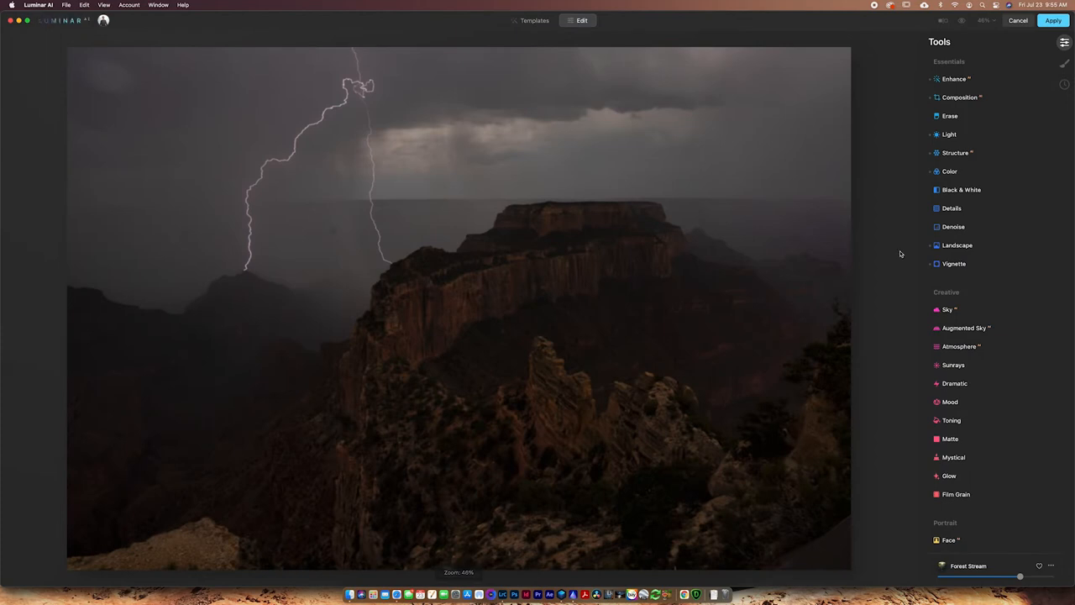
Pick a dramatic replacement sky in Sky AI, then reset to the original storm sky
{"action": "left_click", "coordinate": [948, 309]}
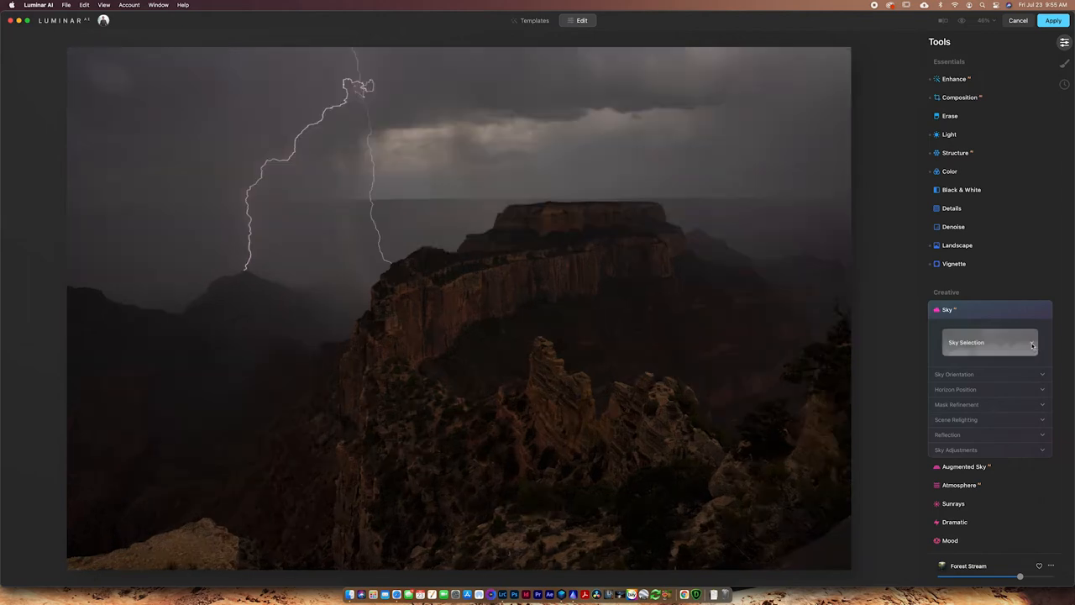
{"action": "left_click", "coordinate": [989, 343]}
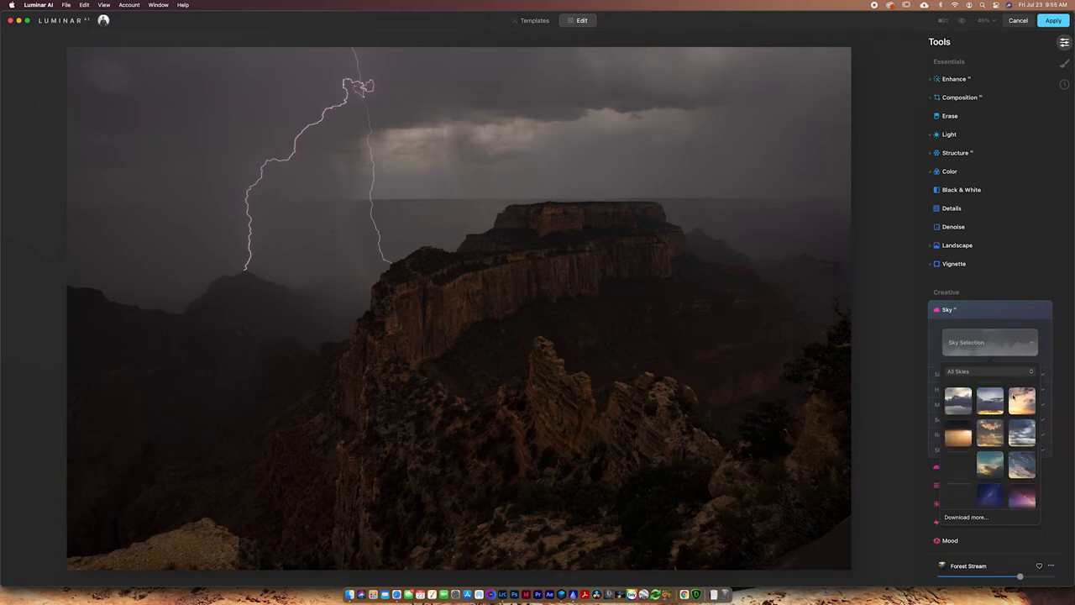
{"action": "scroll", "scroll_direction": "down", "scroll_amount": 3}
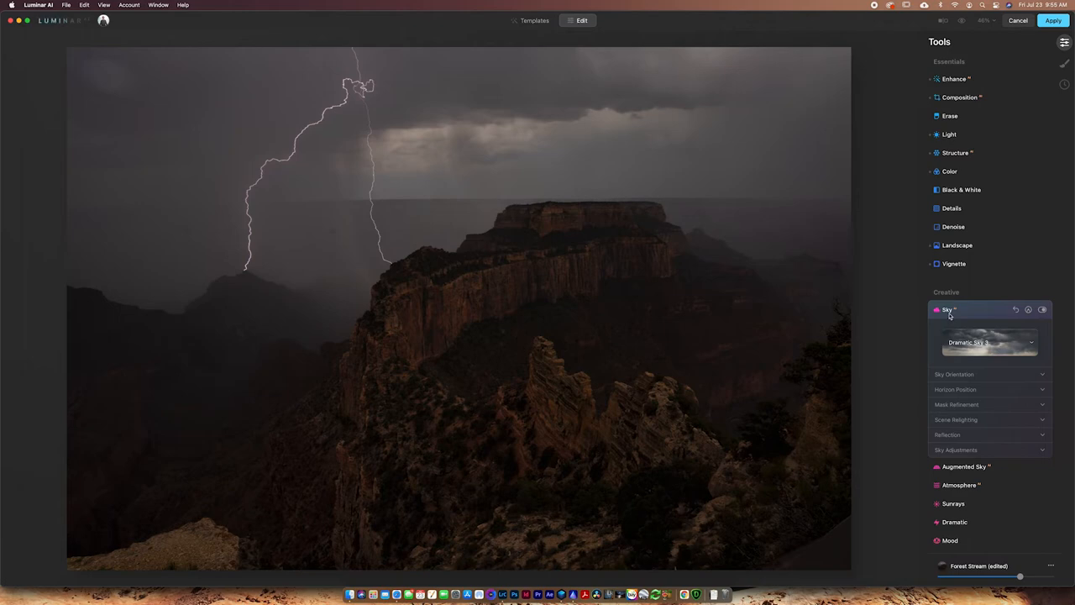
{"action": "mouse_move", "coordinate": [949, 316]}
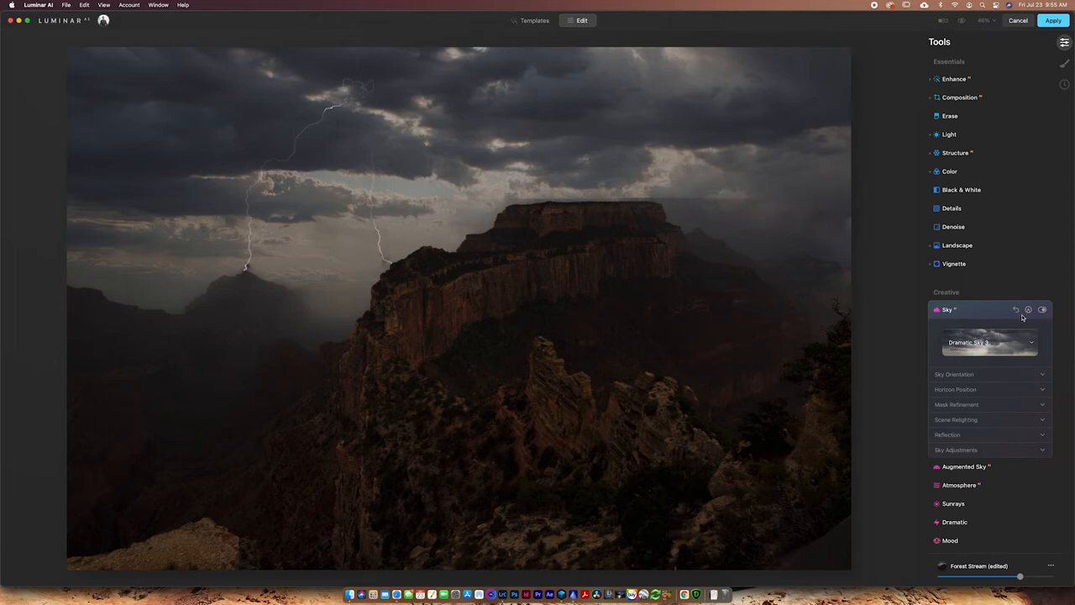
{"action": "left_click", "coordinate": [1016, 309]}
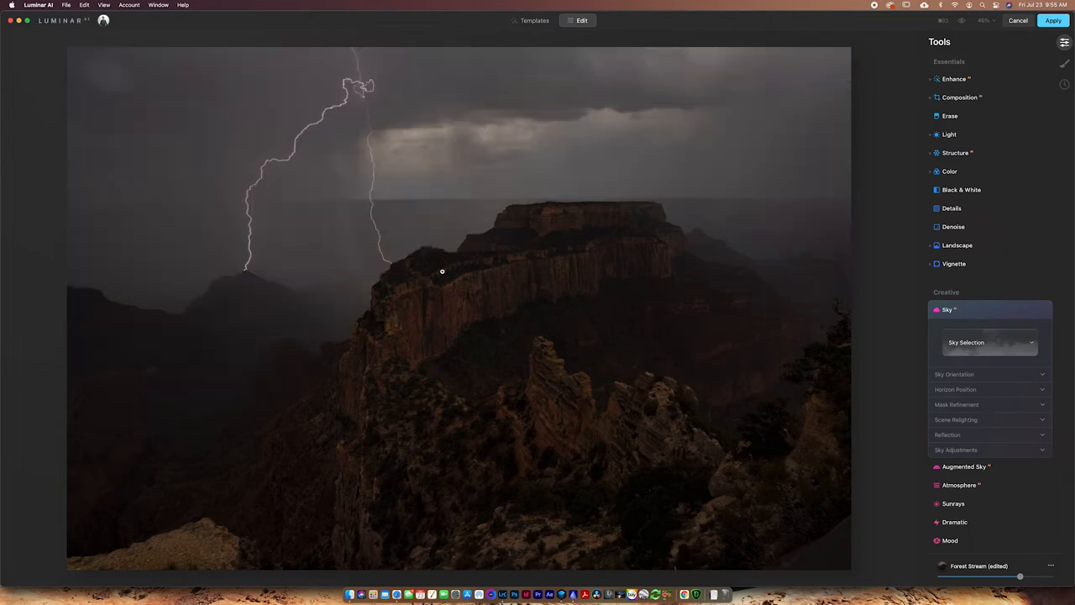
{"action": "mouse_move", "coordinate": [655, 201]}
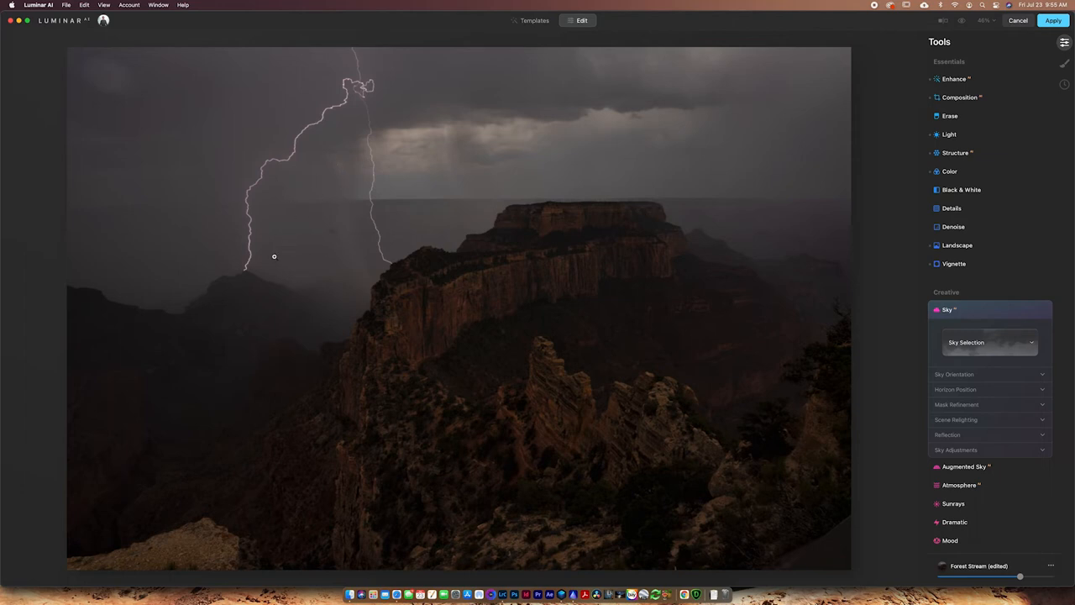
{"action": "mouse_move", "coordinate": [338, 232]}
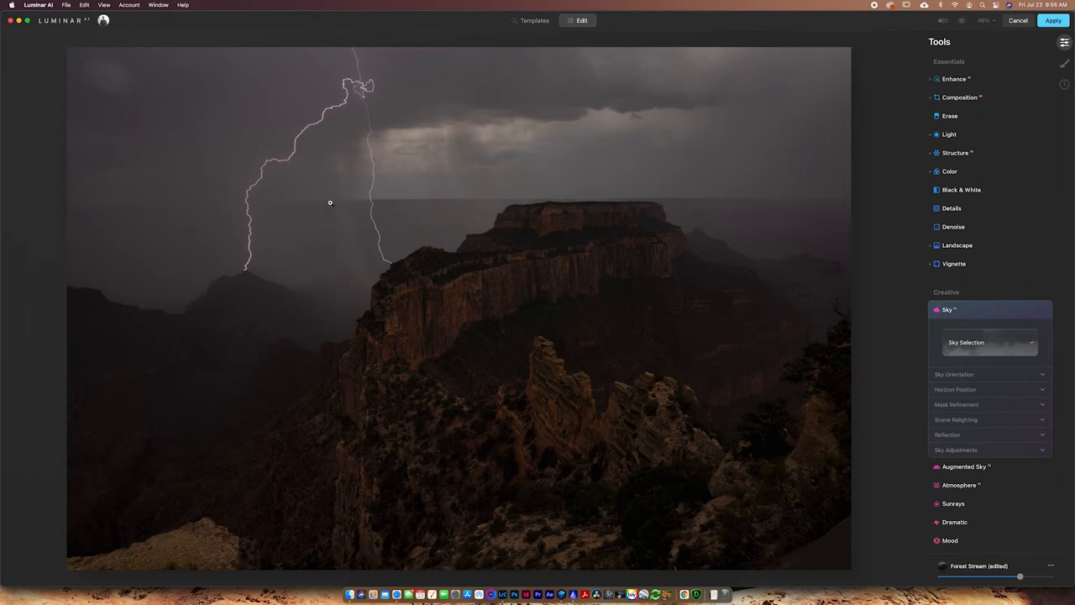
{"action": "mouse_move", "coordinate": [336, 249]}
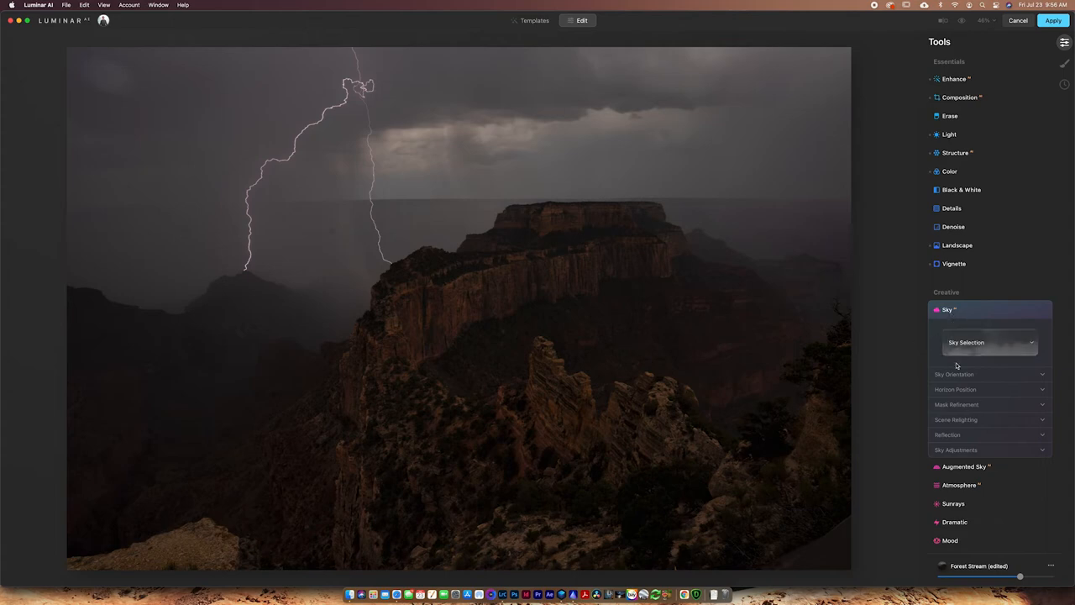
{"action": "scroll", "scroll_direction": "down", "scroll_amount": 3}
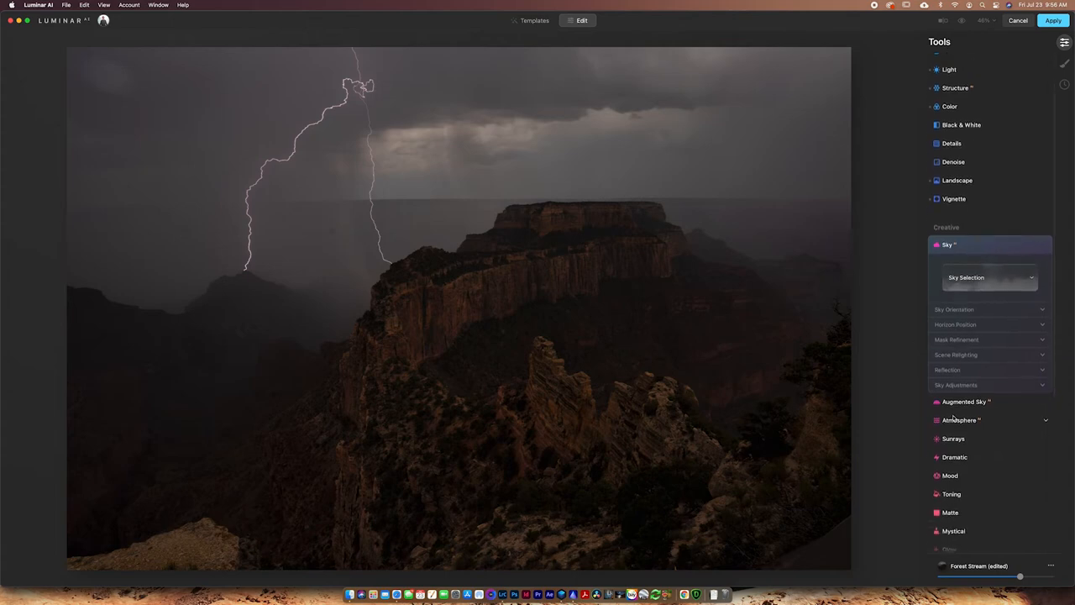
Expand the Atmosphere, Dramatic and Sunrays adjustments in turn
{"action": "left_click", "coordinate": [961, 420]}
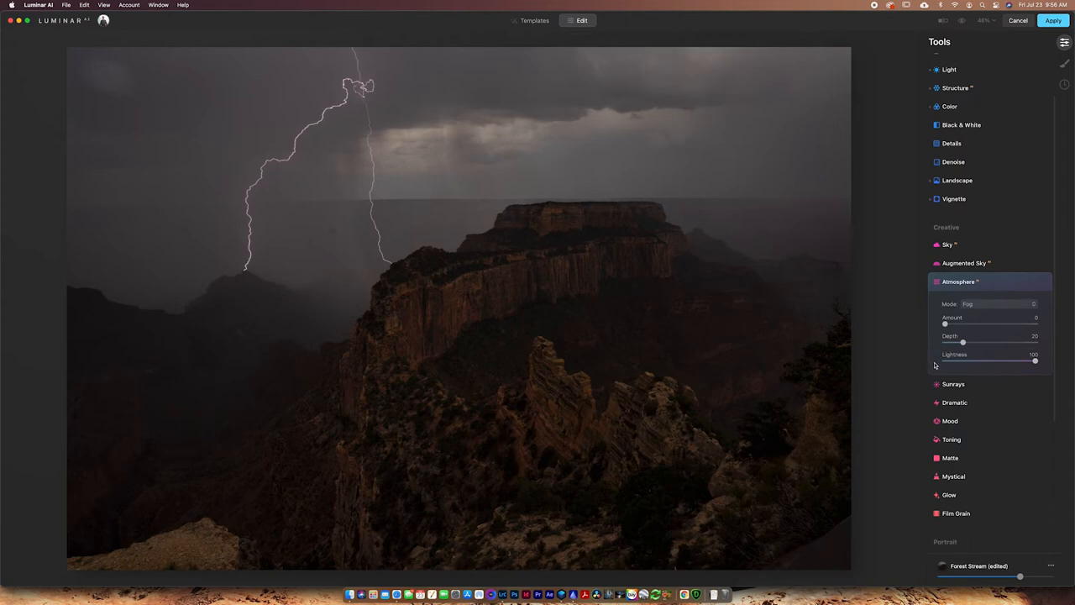
{"action": "left_click", "coordinate": [1000, 304]}
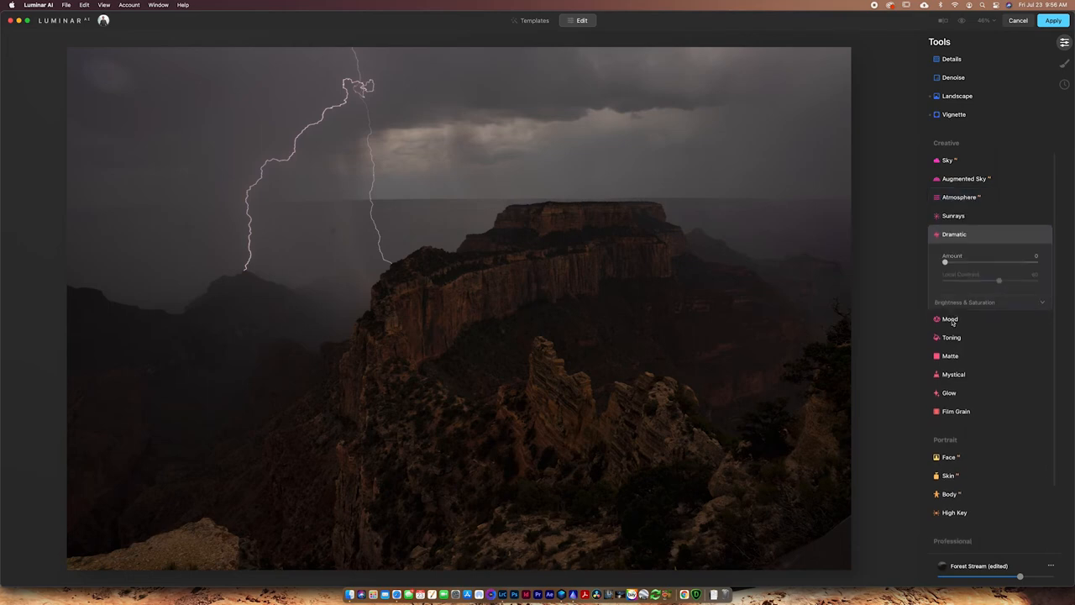
{"action": "left_click", "coordinate": [955, 215]}
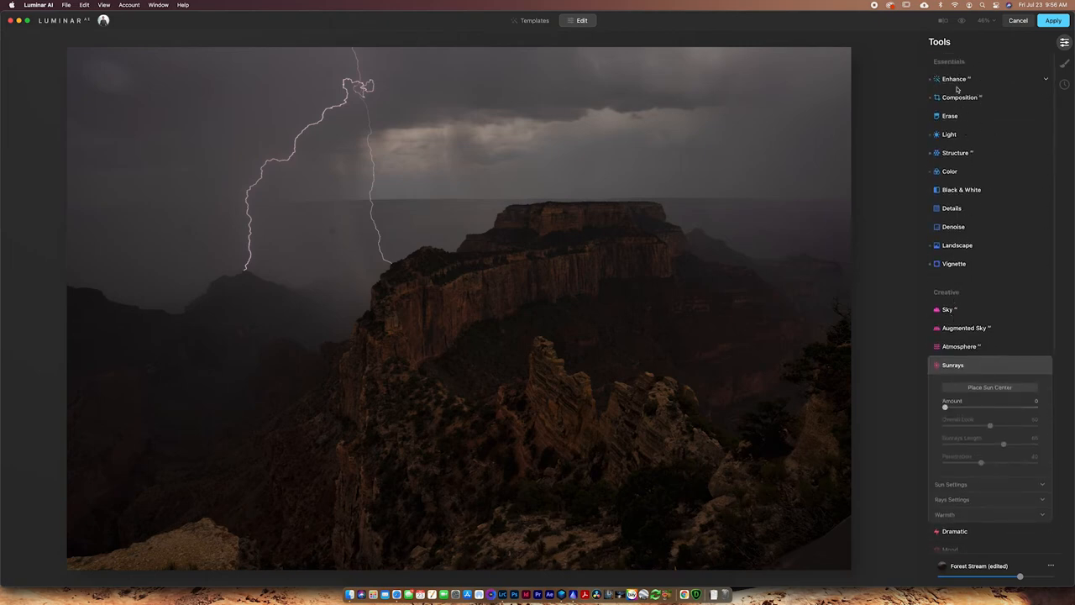
{"action": "scroll", "scroll_direction": "down", "scroll_amount": 3}
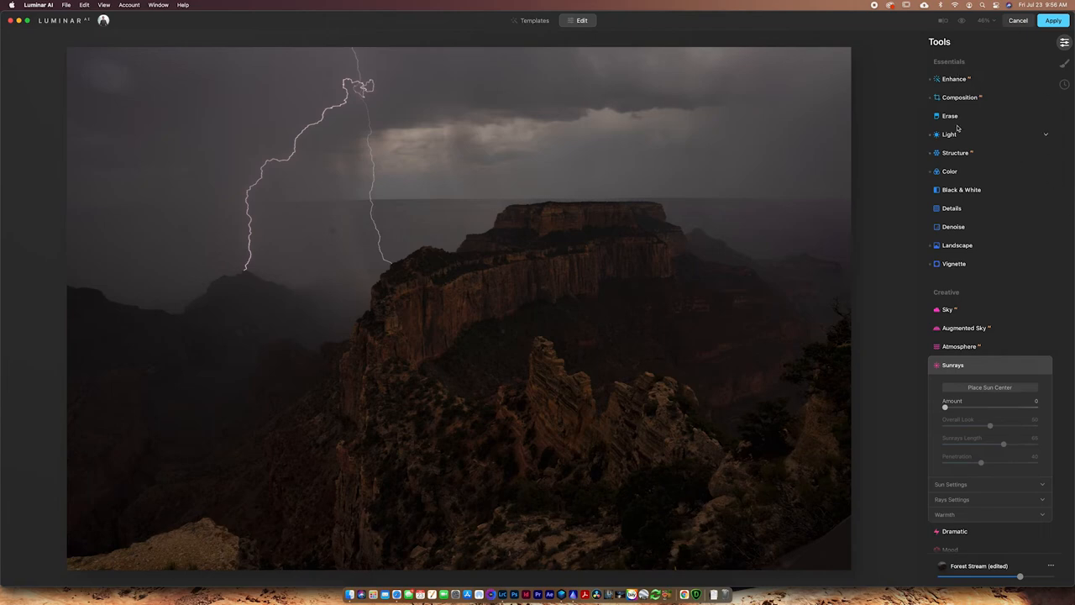
{"action": "mouse_move", "coordinate": [1065, 64]}
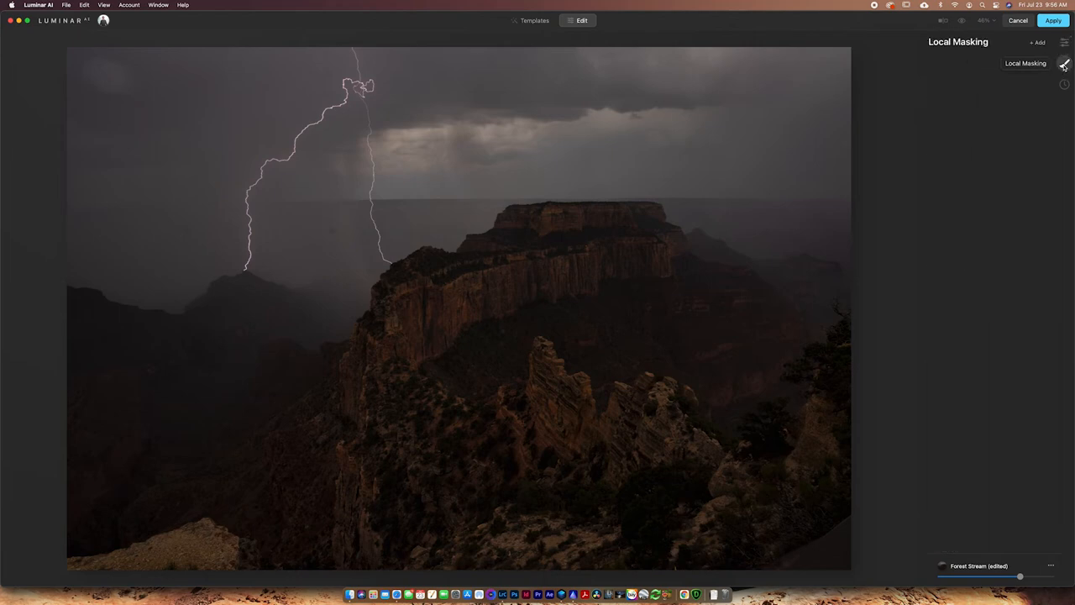
Check the edit history, then return to the Tools panel
{"action": "left_click", "coordinate": [1065, 84]}
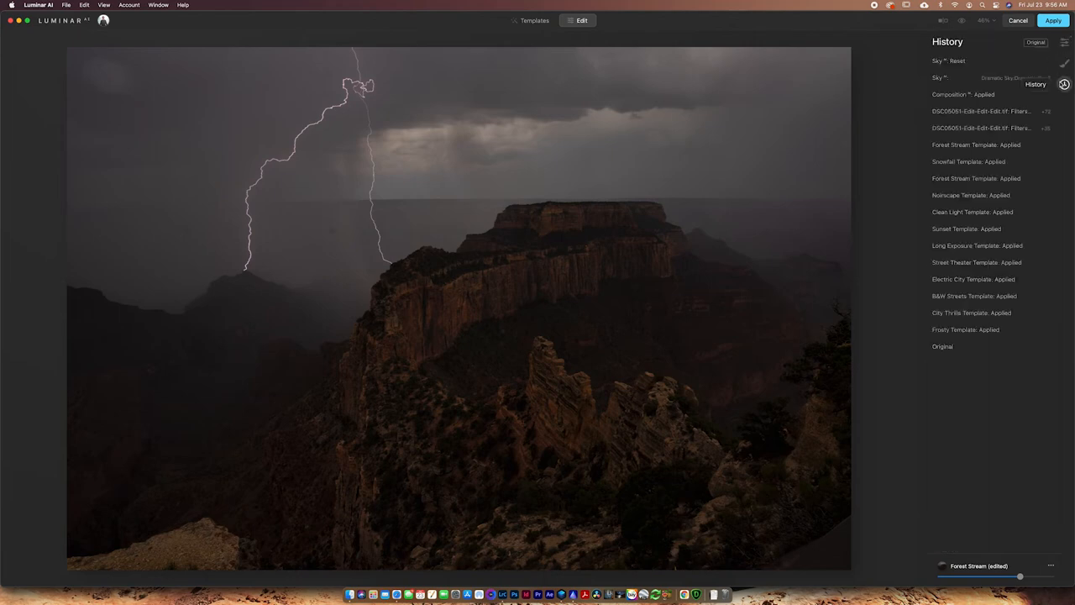
{"action": "left_click", "coordinate": [1065, 42]}
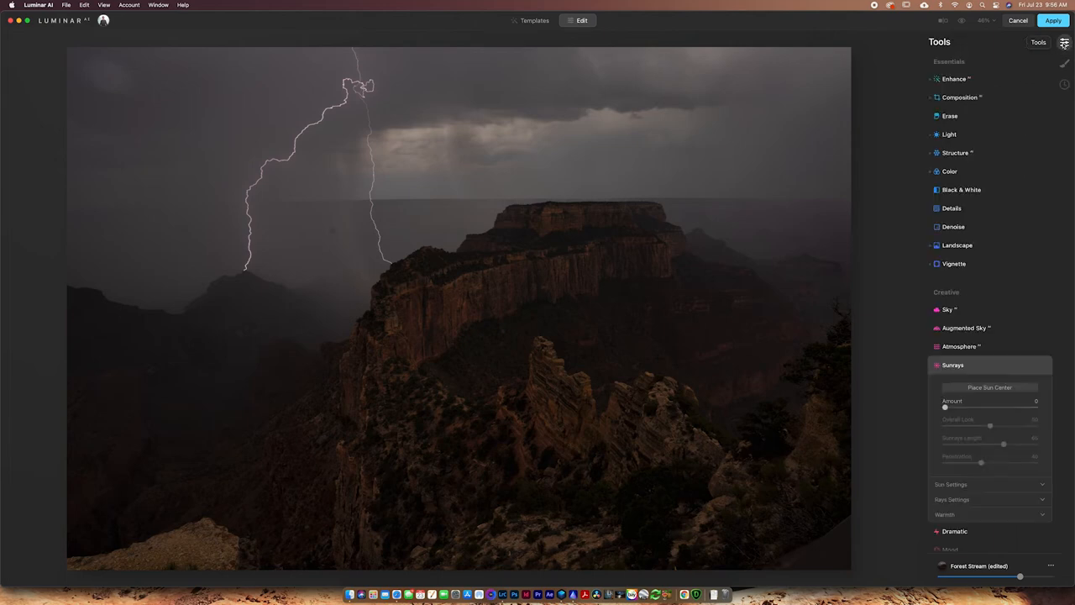